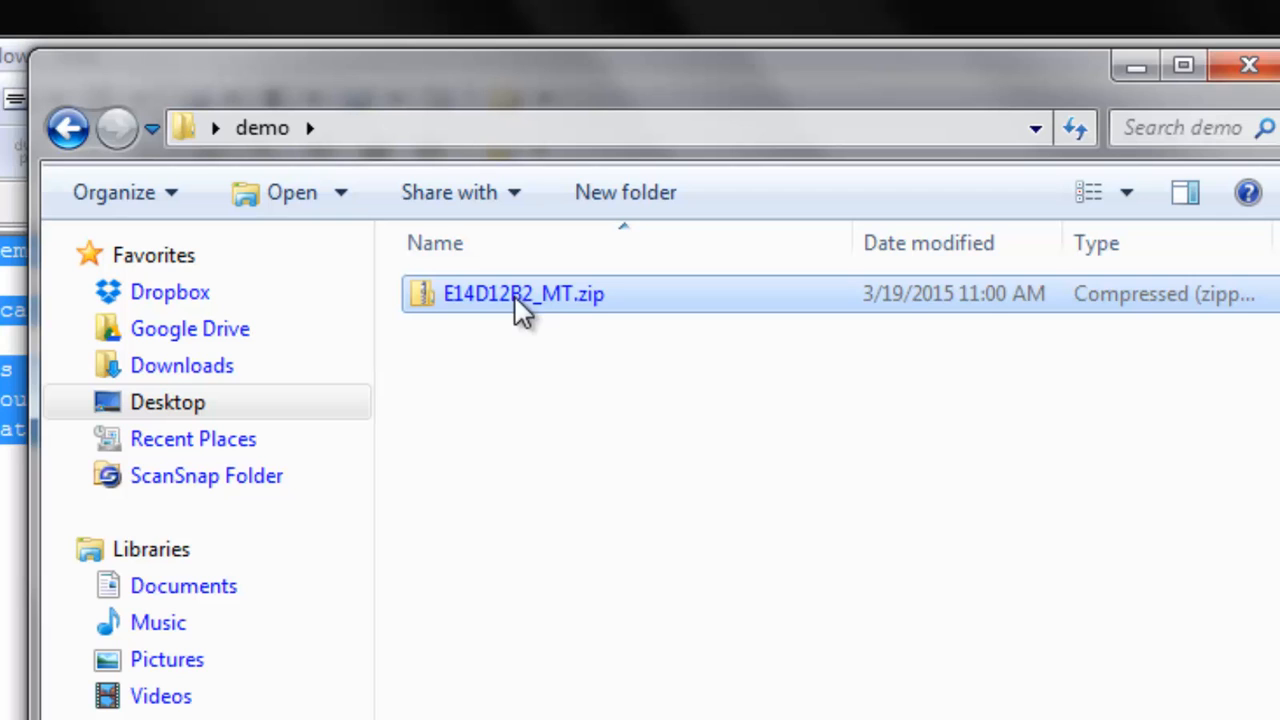
- Extract E14D12B2_MT.zip into the demo folder using Extract Here
right_click(524, 293)
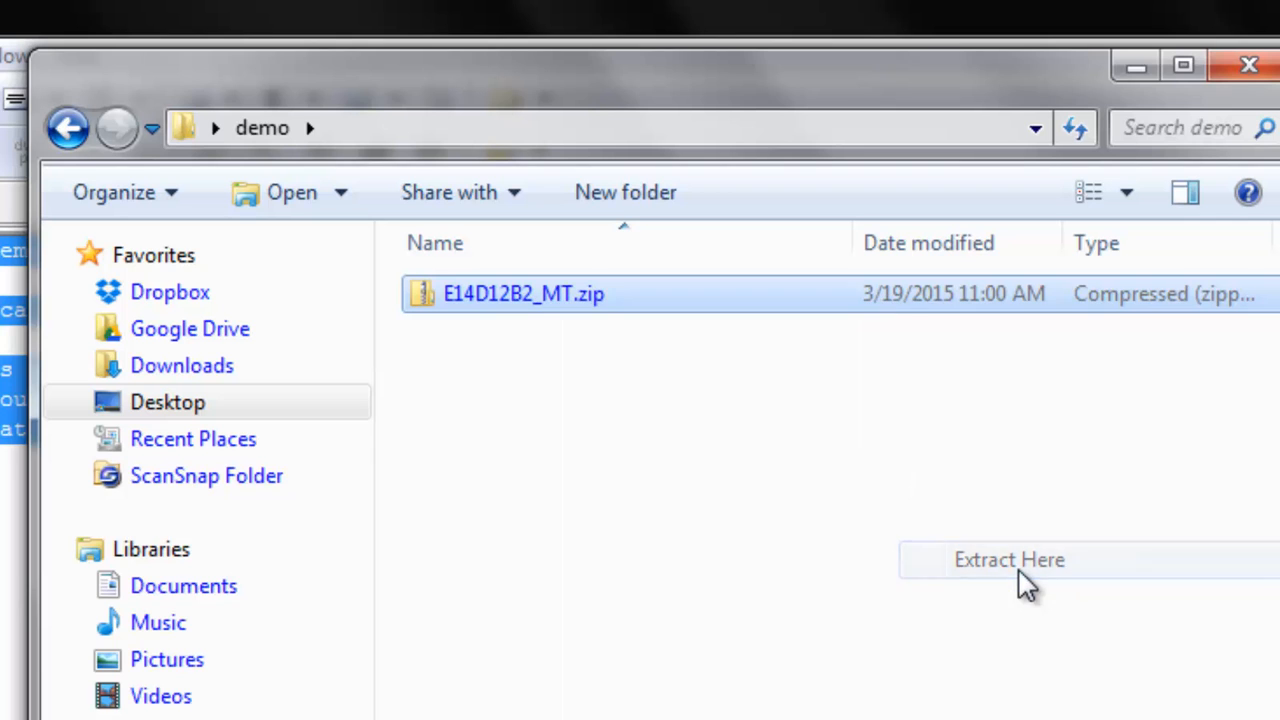
left_click(1009, 559)
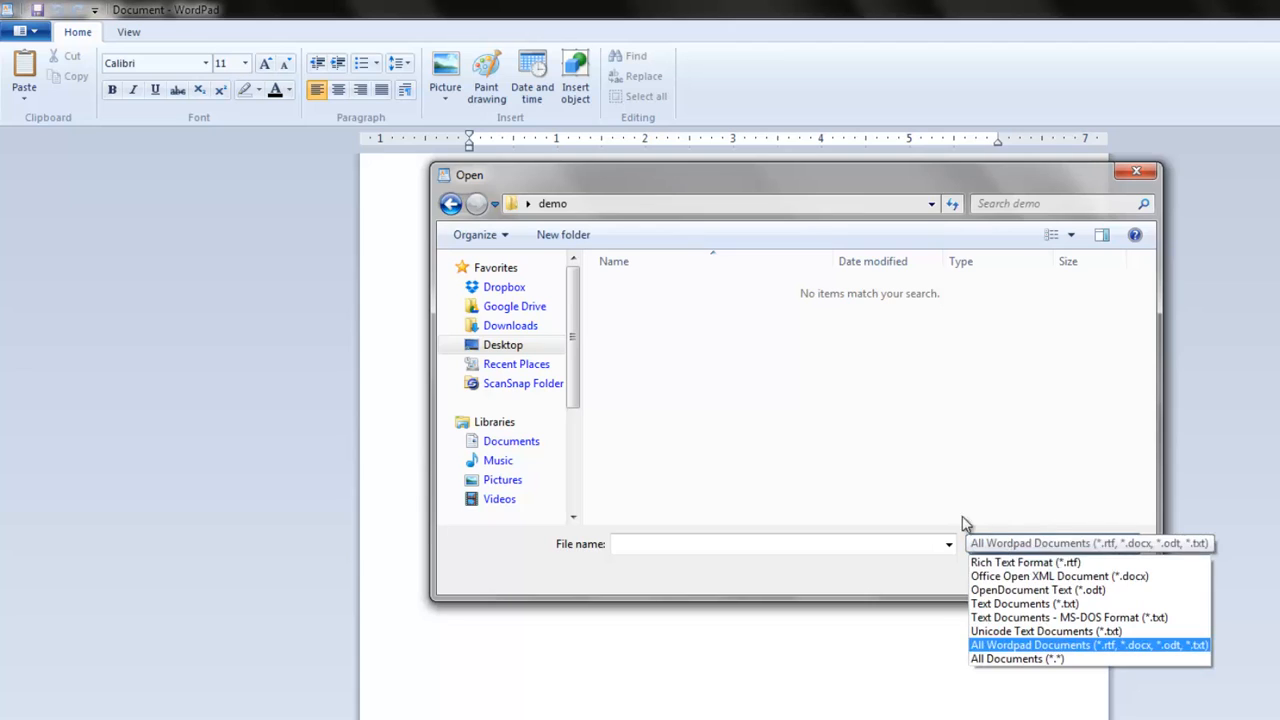
- Open E14D12B2_MT.xyz in WordPad via All Documents and select the first coordinate rows
left_click(1017, 658)
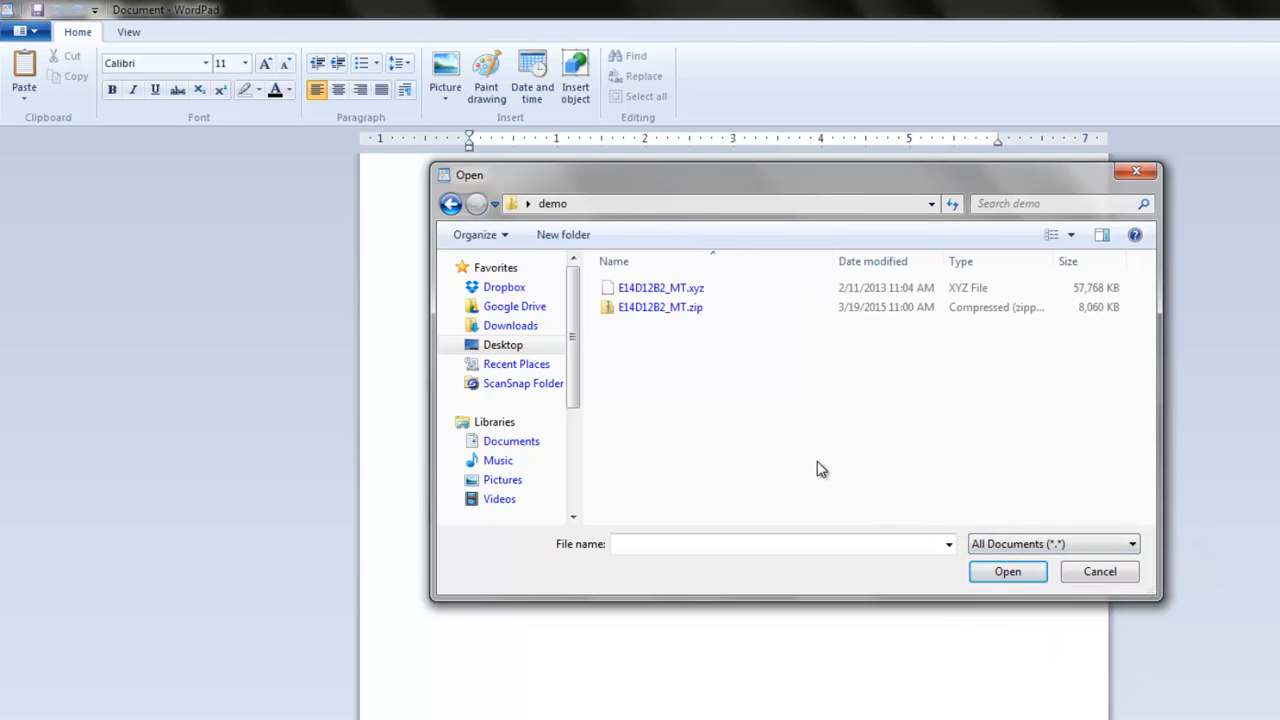
left_click(661, 287)
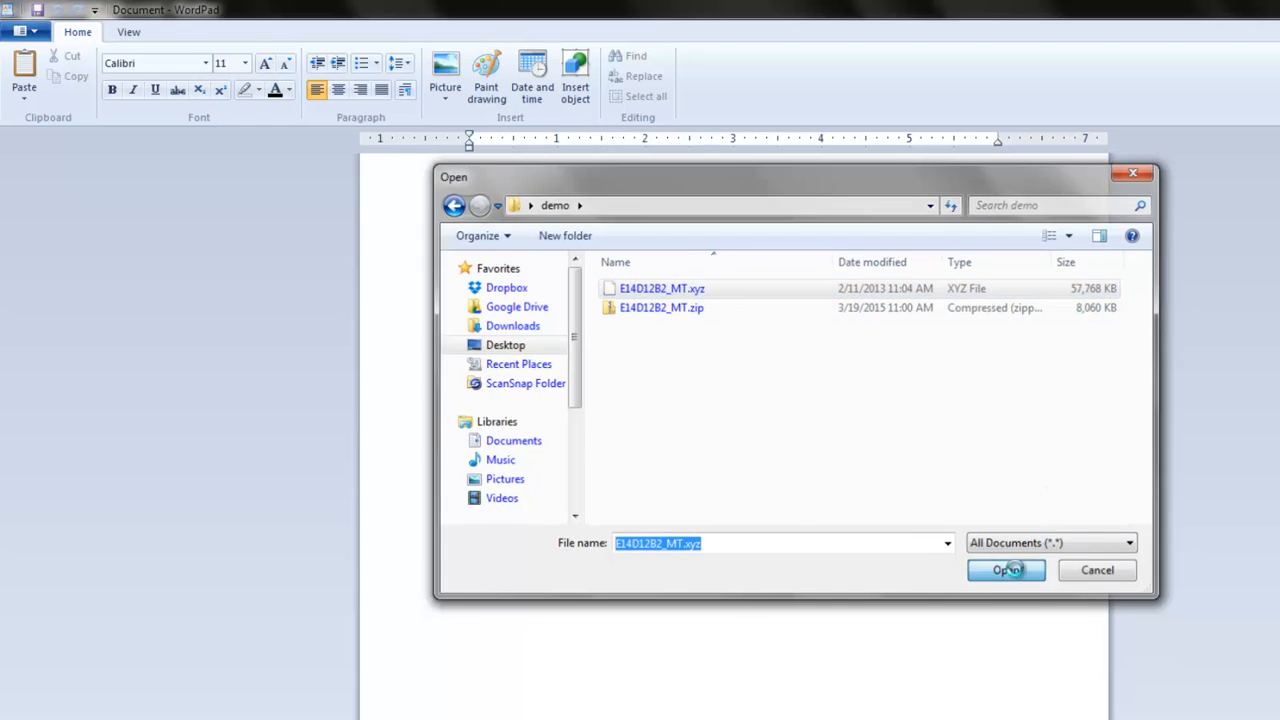
left_click(1005, 569)
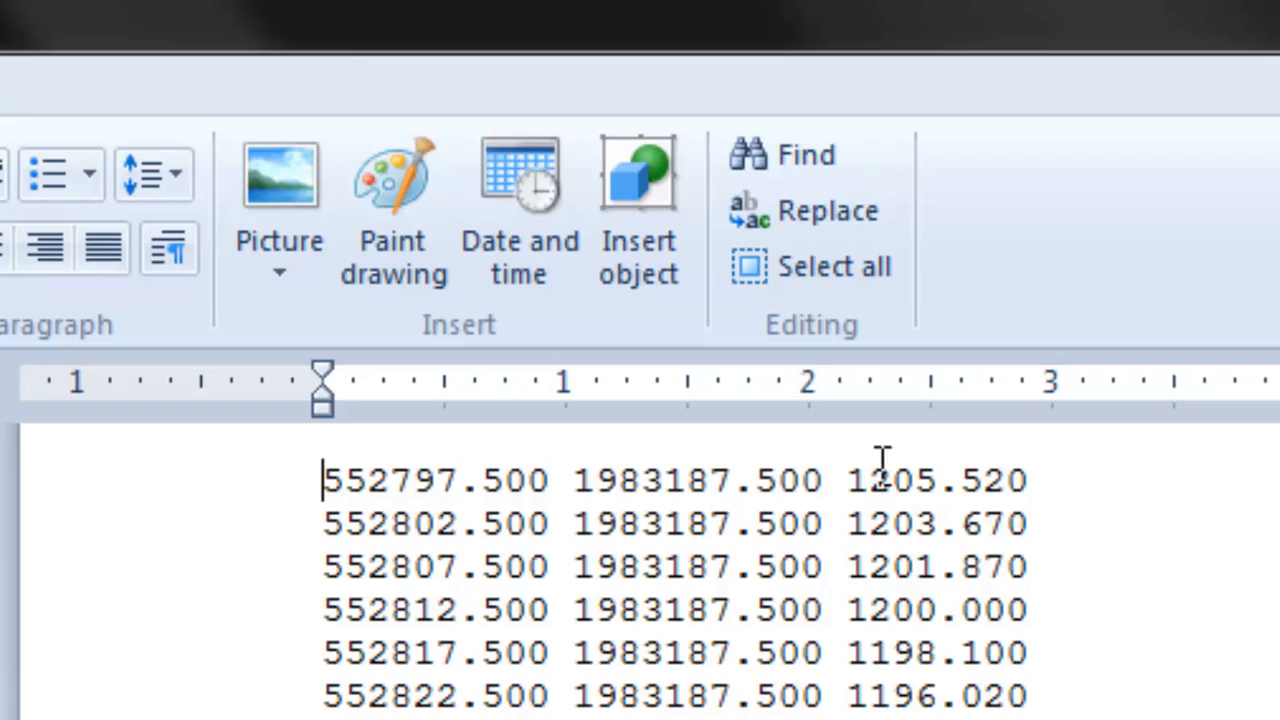
mouse_move(425, 525)
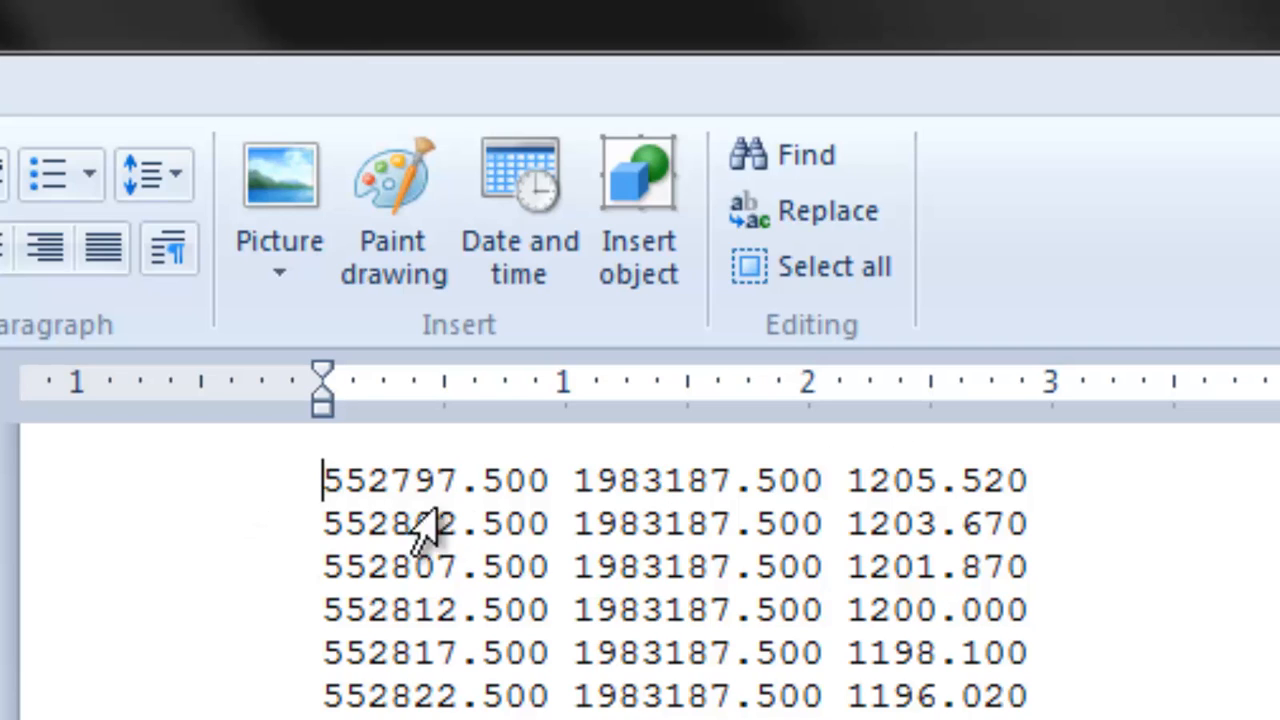
mouse_move(310, 478)
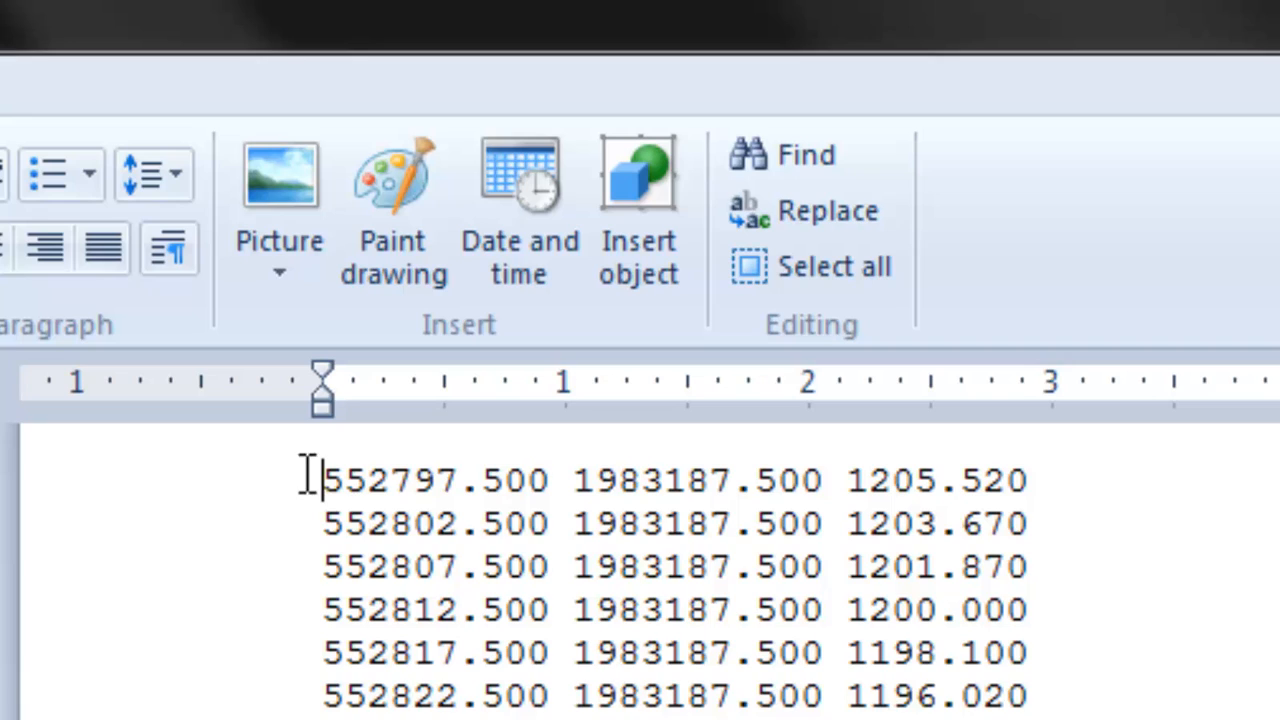
left_click_drag(322, 480, 770, 523)
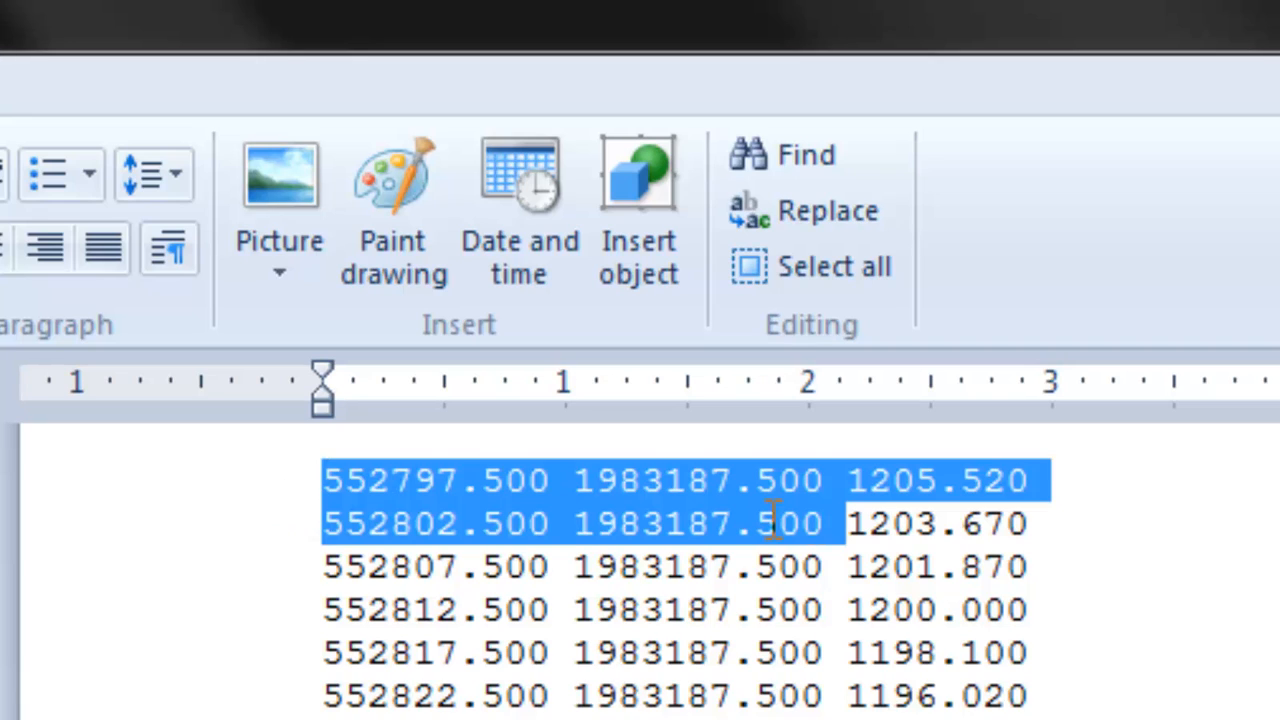
left_click_drag(770, 523, 1025, 630)
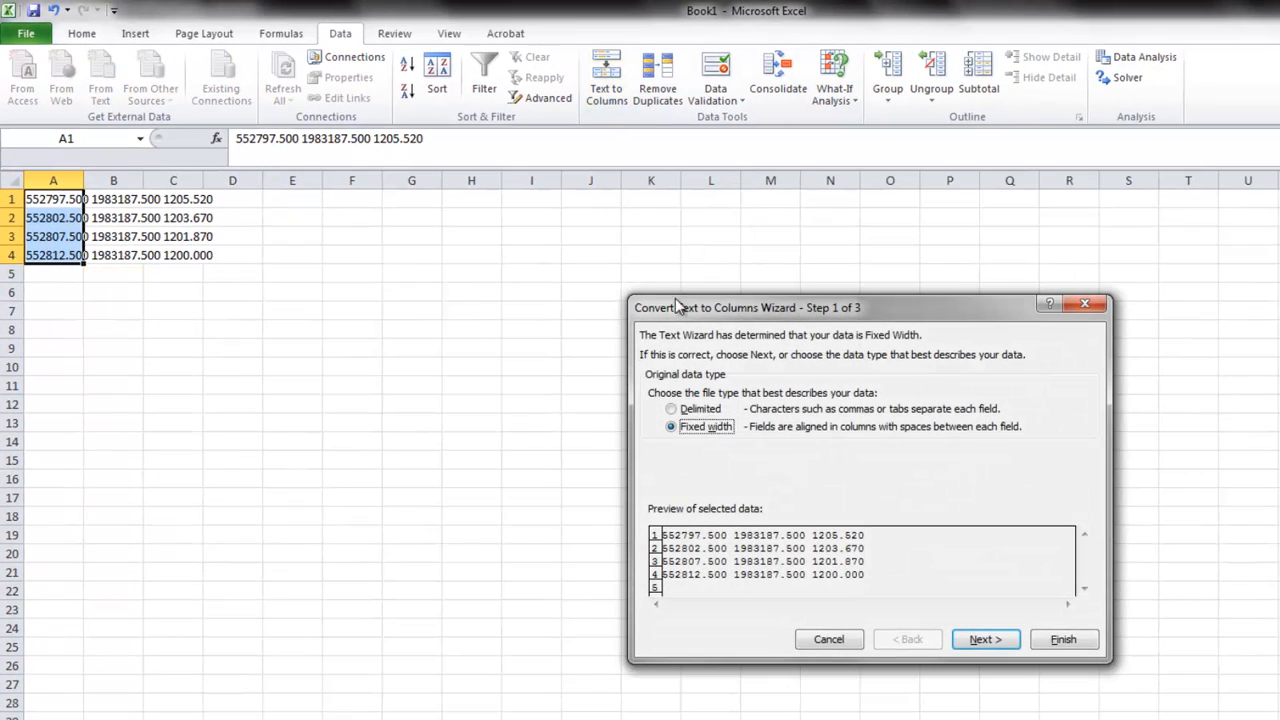
- Split column A into columns with Delimited Text to Columns and widen the columns
left_click(671, 409)
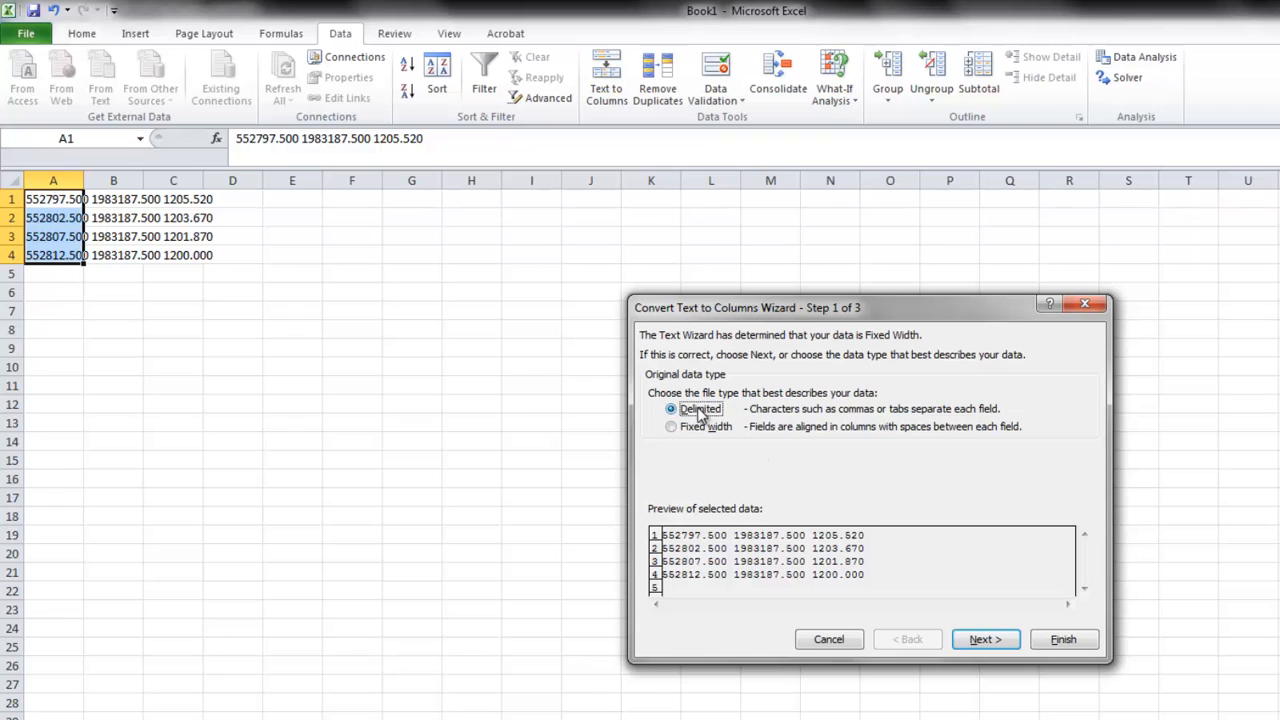
left_click(984, 639)
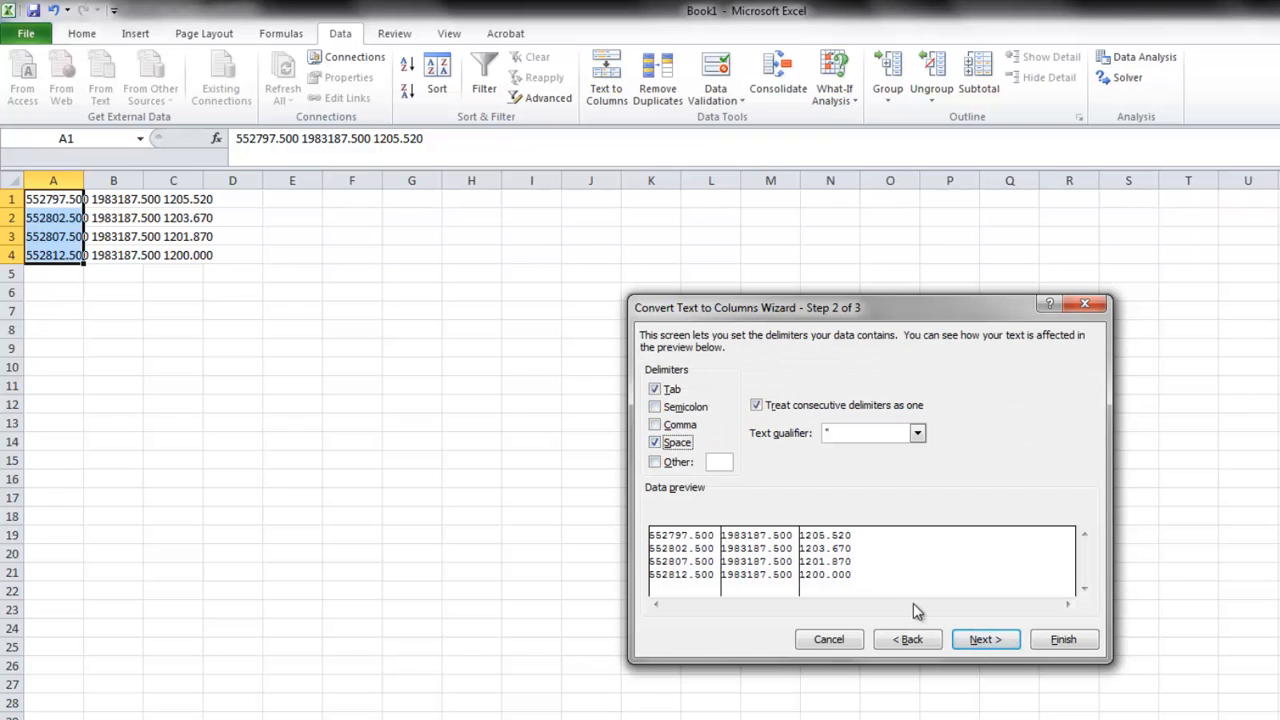
left_click(1063, 639)
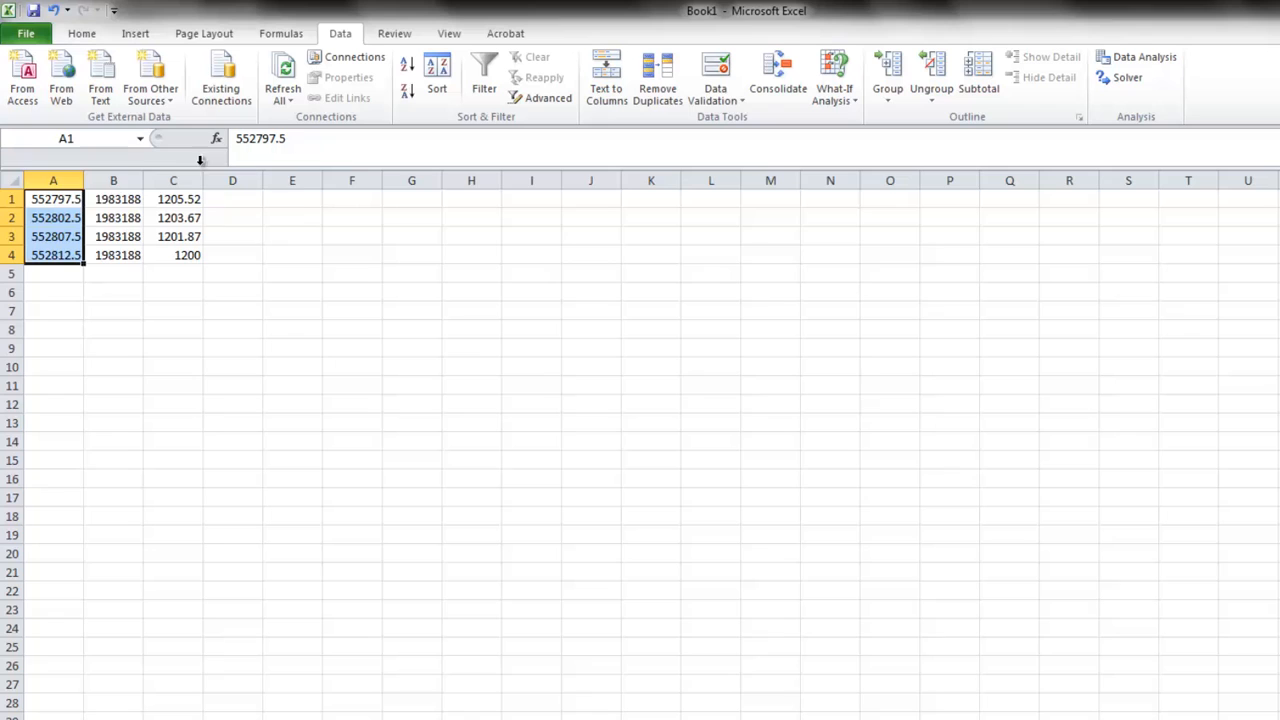
left_click_drag(84, 180, 100, 180)
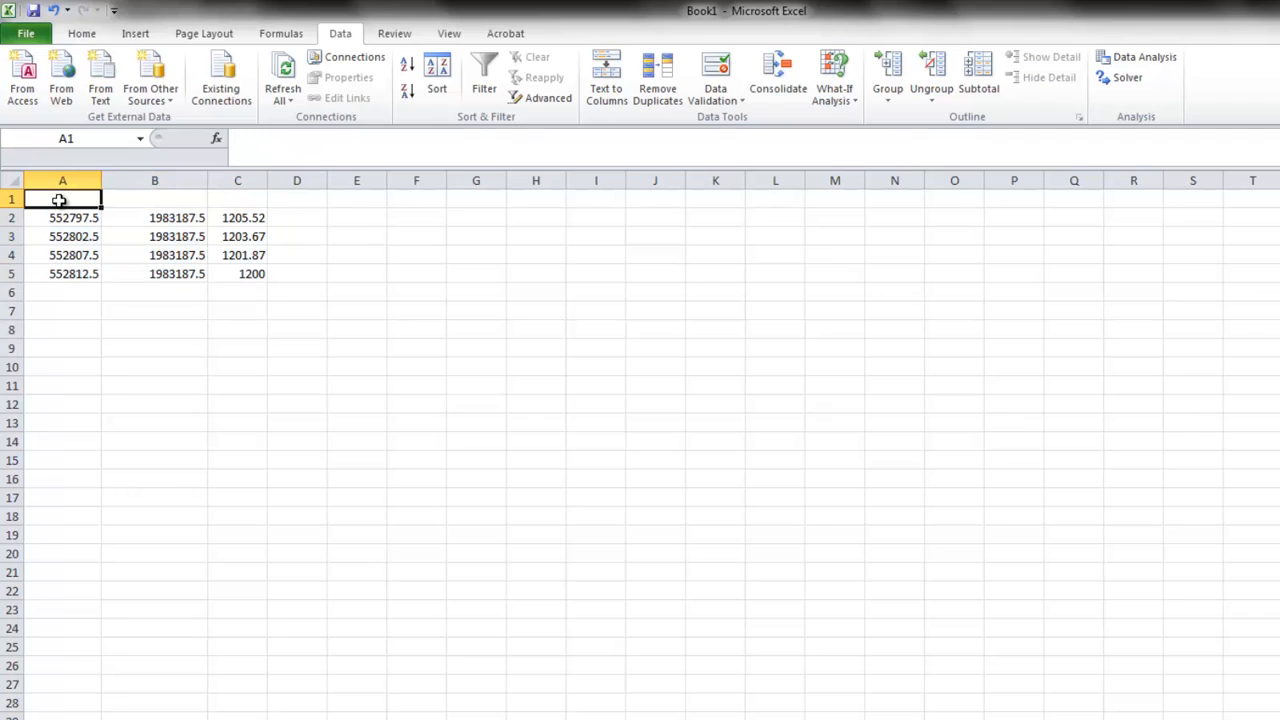
- Type the Easting header and build the =A3-A2 easting difference formula
type("Easting")
left_click(237, 199)
type("Elevation")
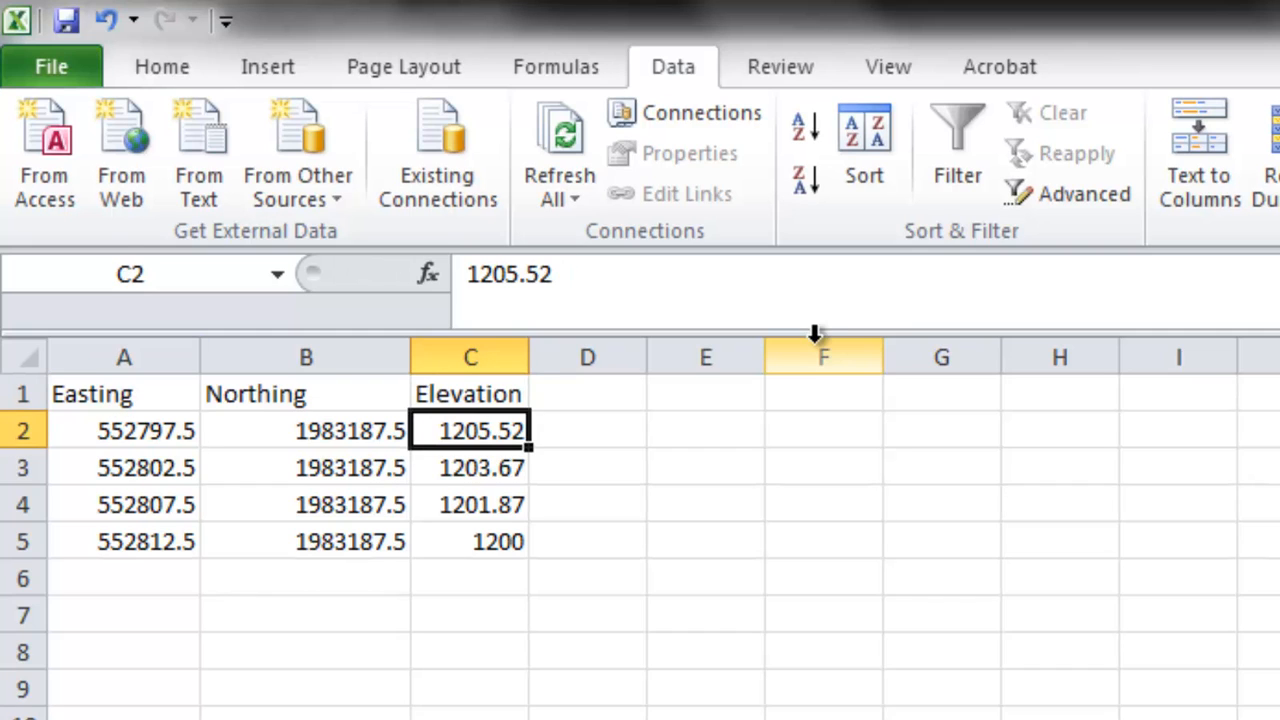
mouse_move(518, 493)
type("=")
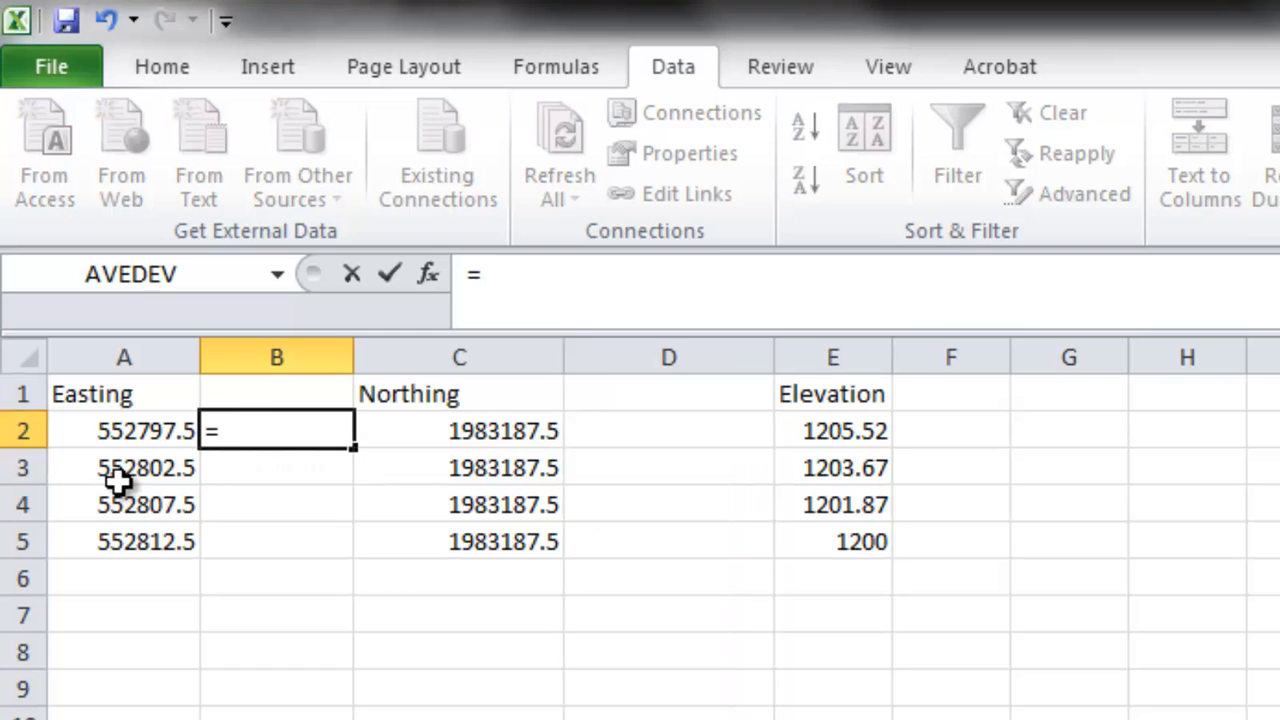
left_click(124, 467)
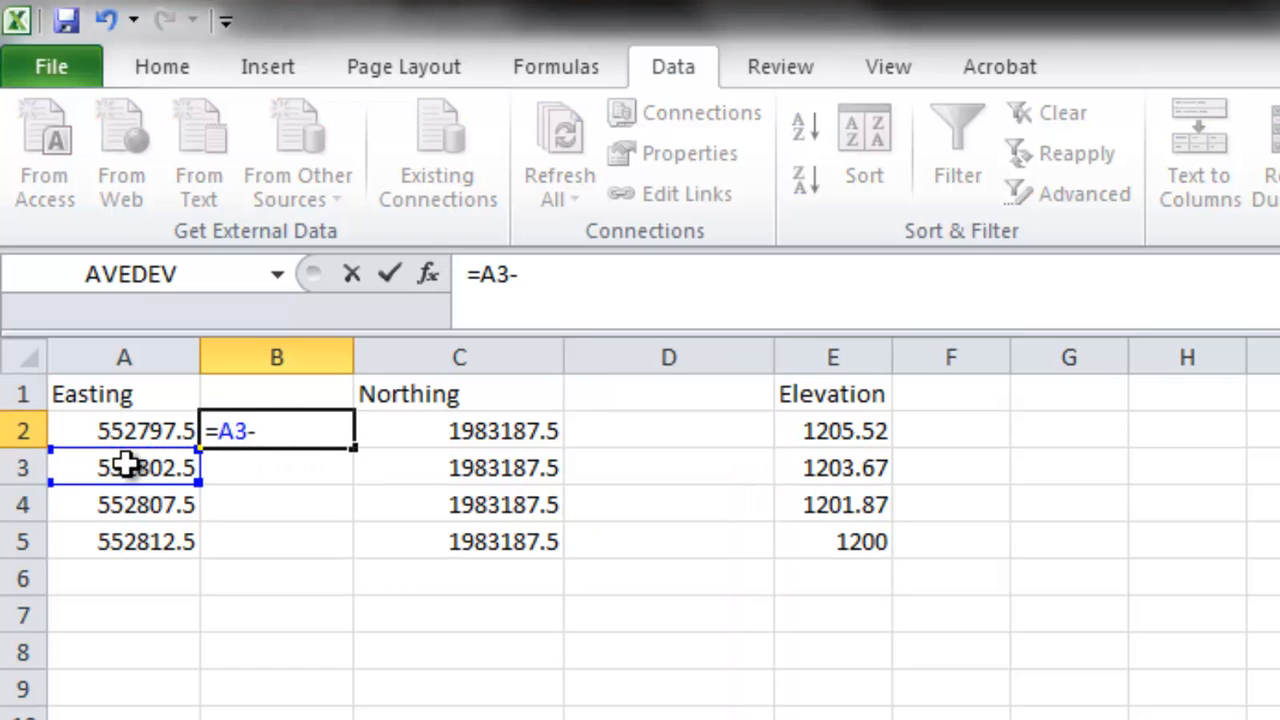
key("Escape")
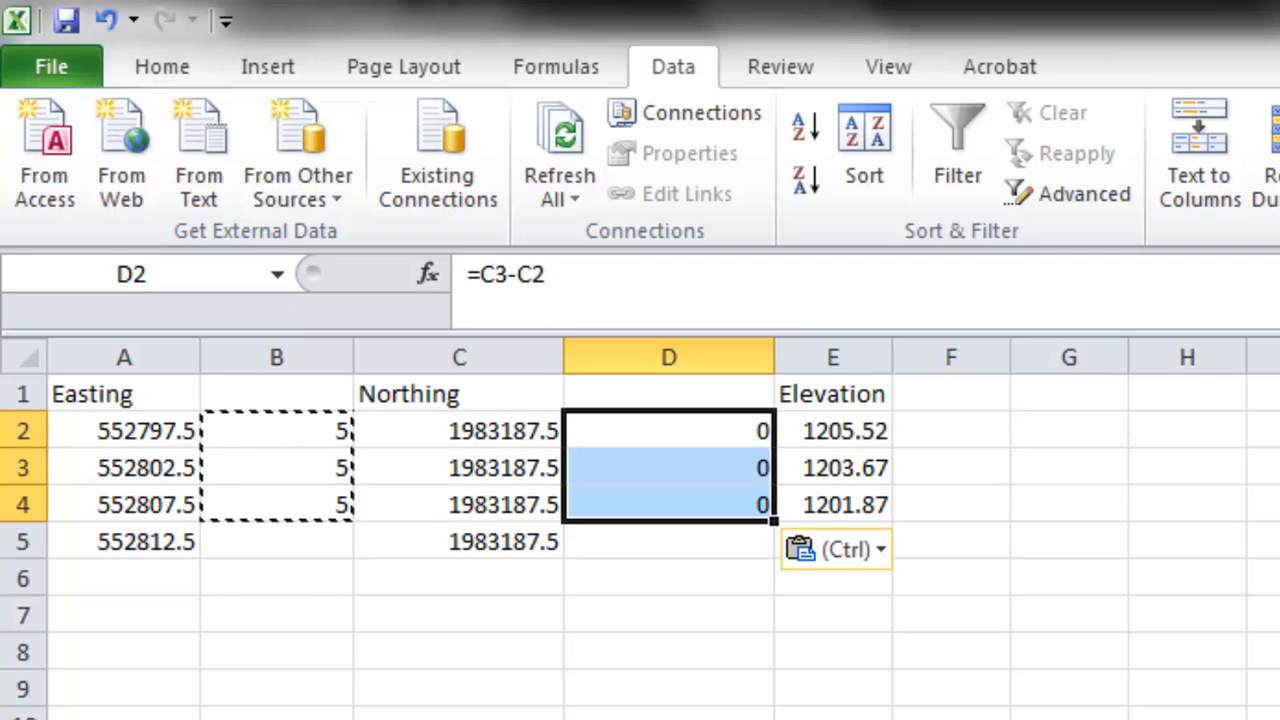
mouse_move(238, 407)
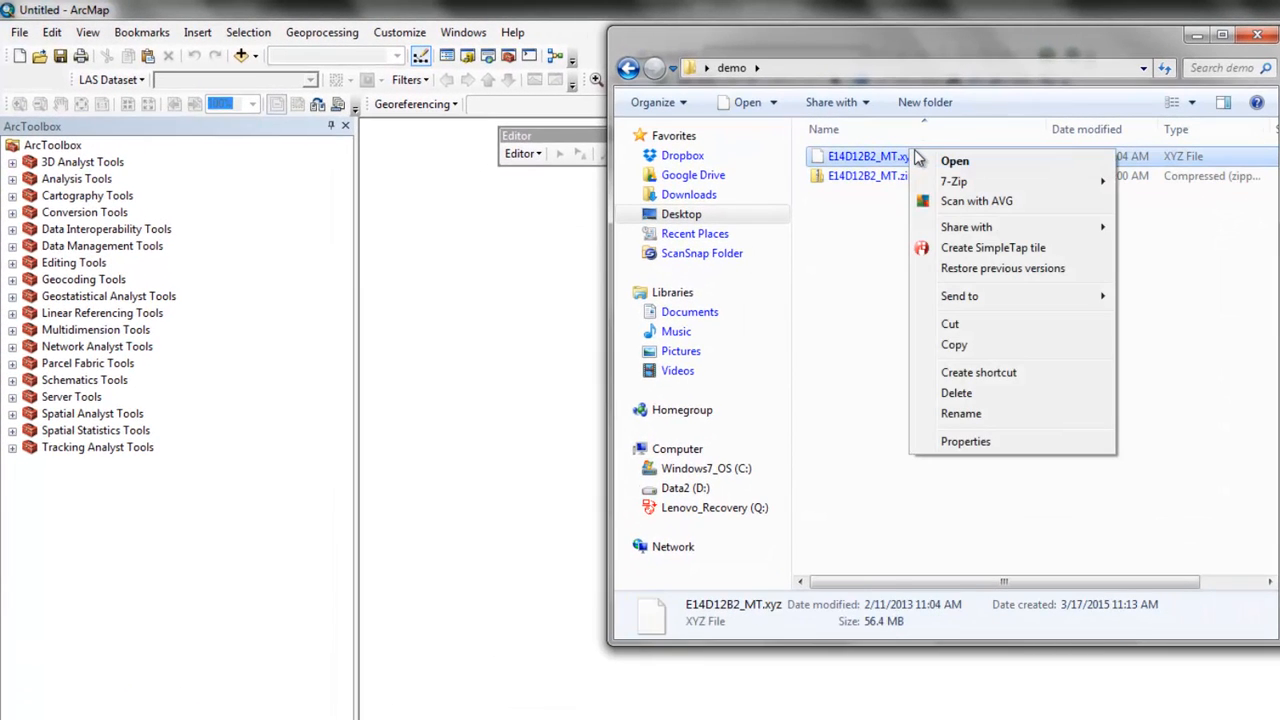
- Rename E14D12B2_MT.xyz to E14D12B2_MT.txt and accept the extension change
left_click(960, 413)
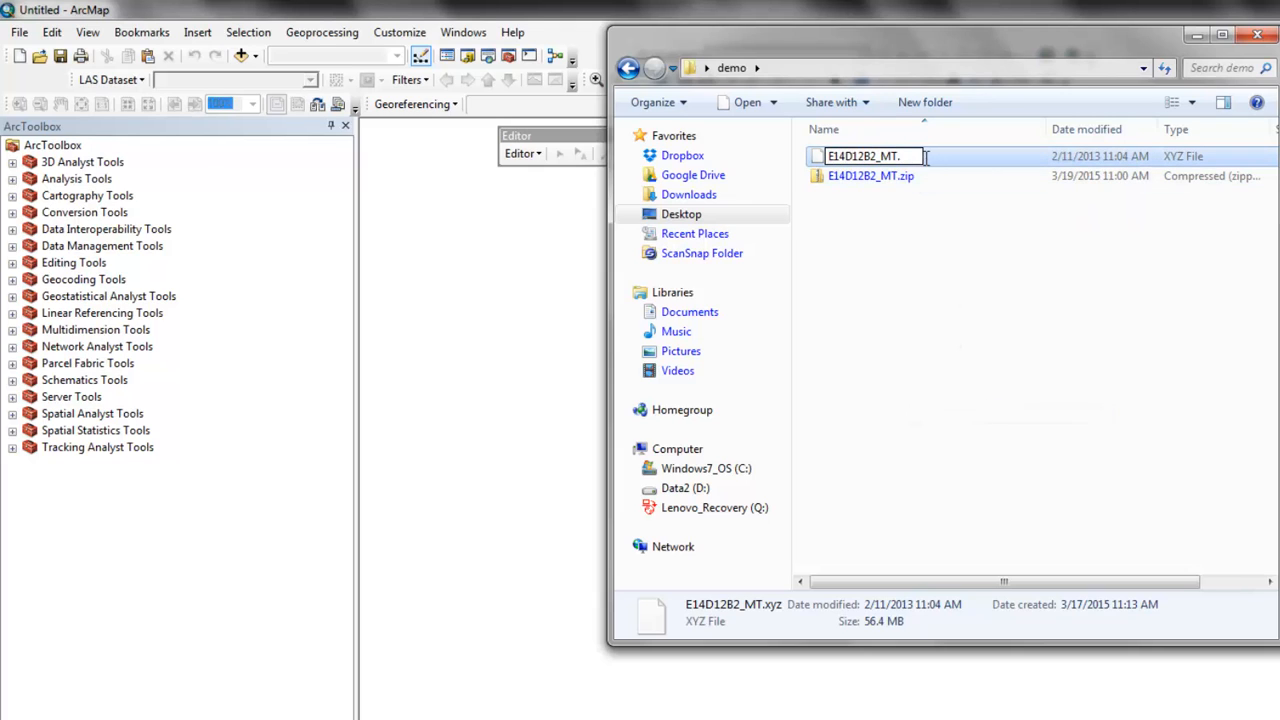
key("Return")
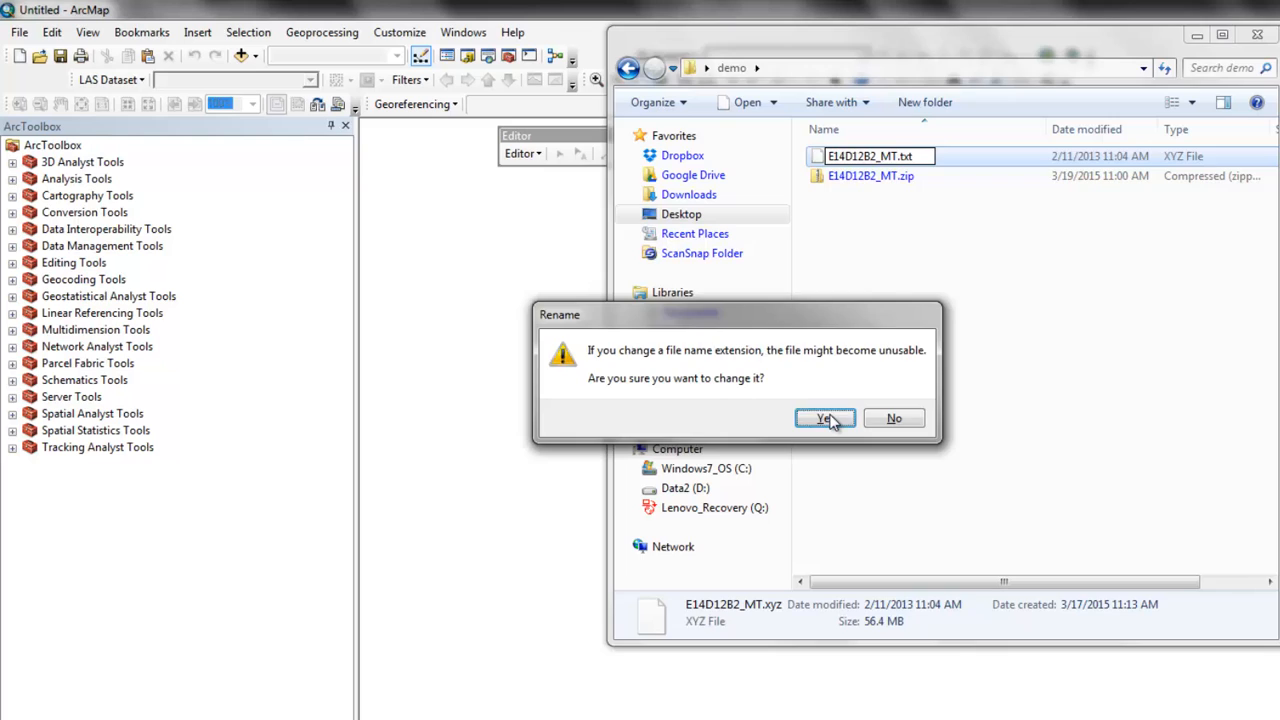
left_click(825, 418)
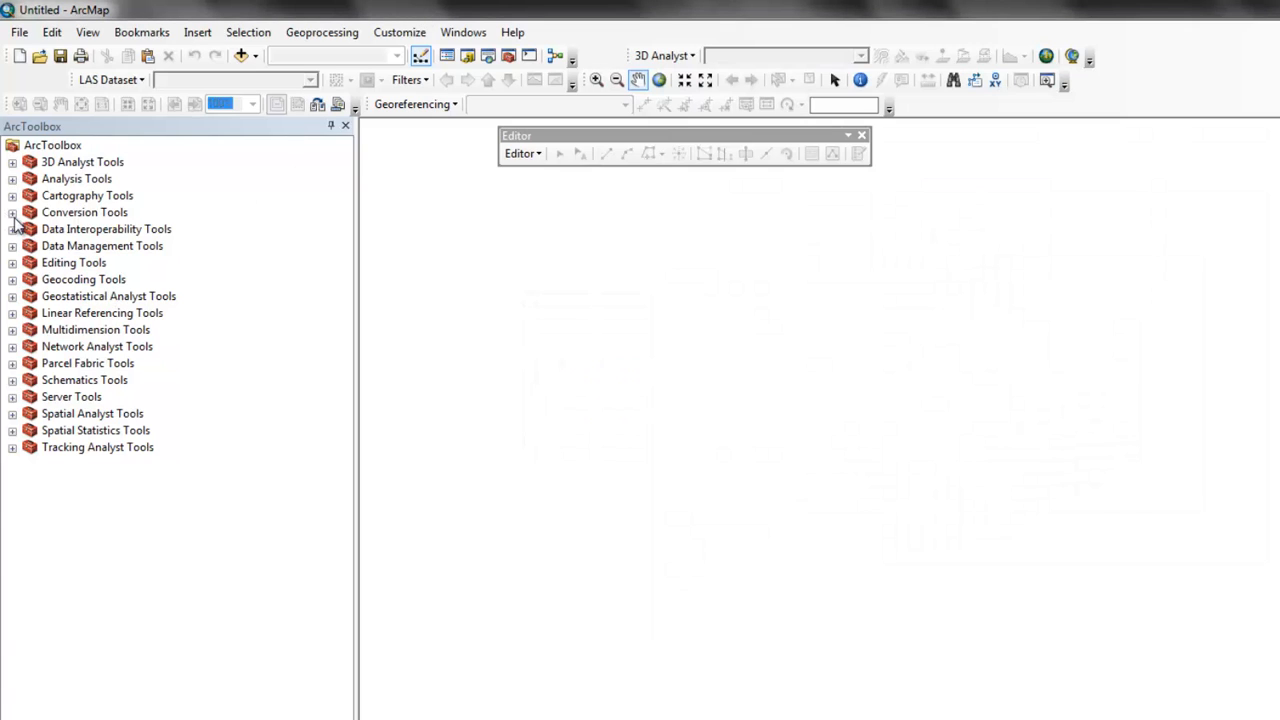
- Run Table to dBASE (multiple) on E14D12B2_MT.txt, outputting to the demo folder
left_click(12, 212)
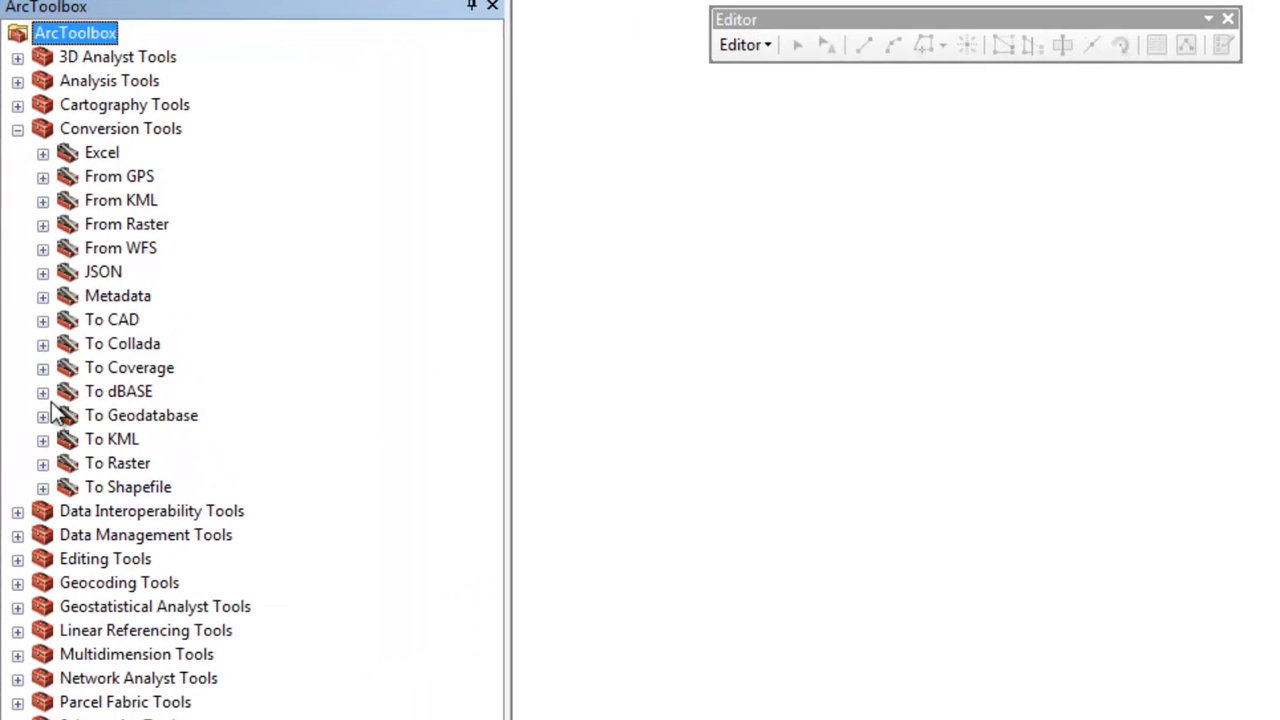
left_click(42, 391)
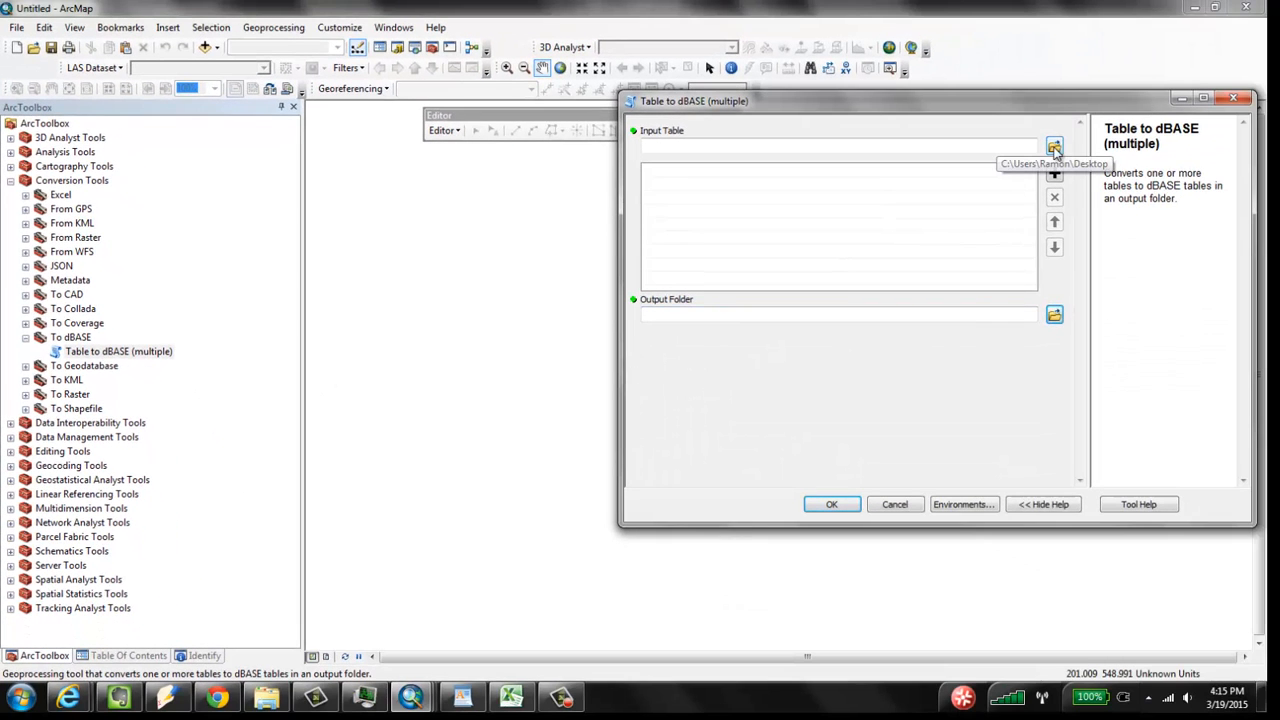
left_click(1054, 146)
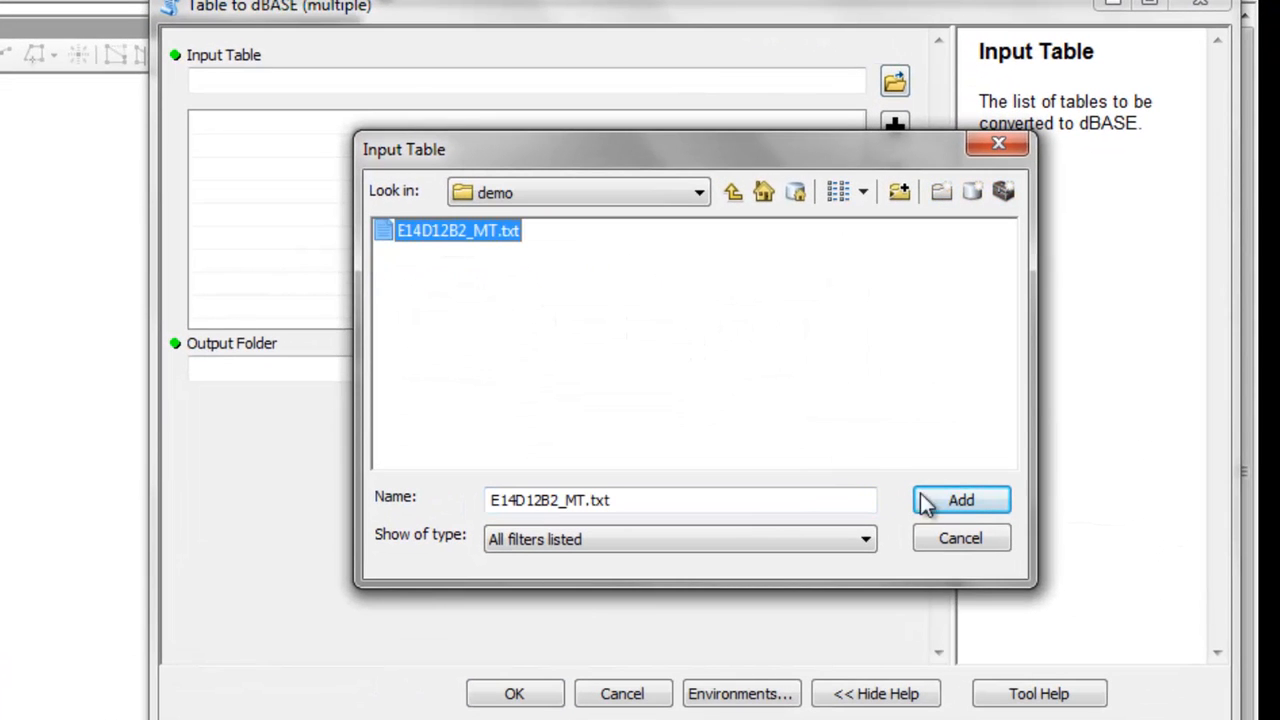
left_click(960, 500)
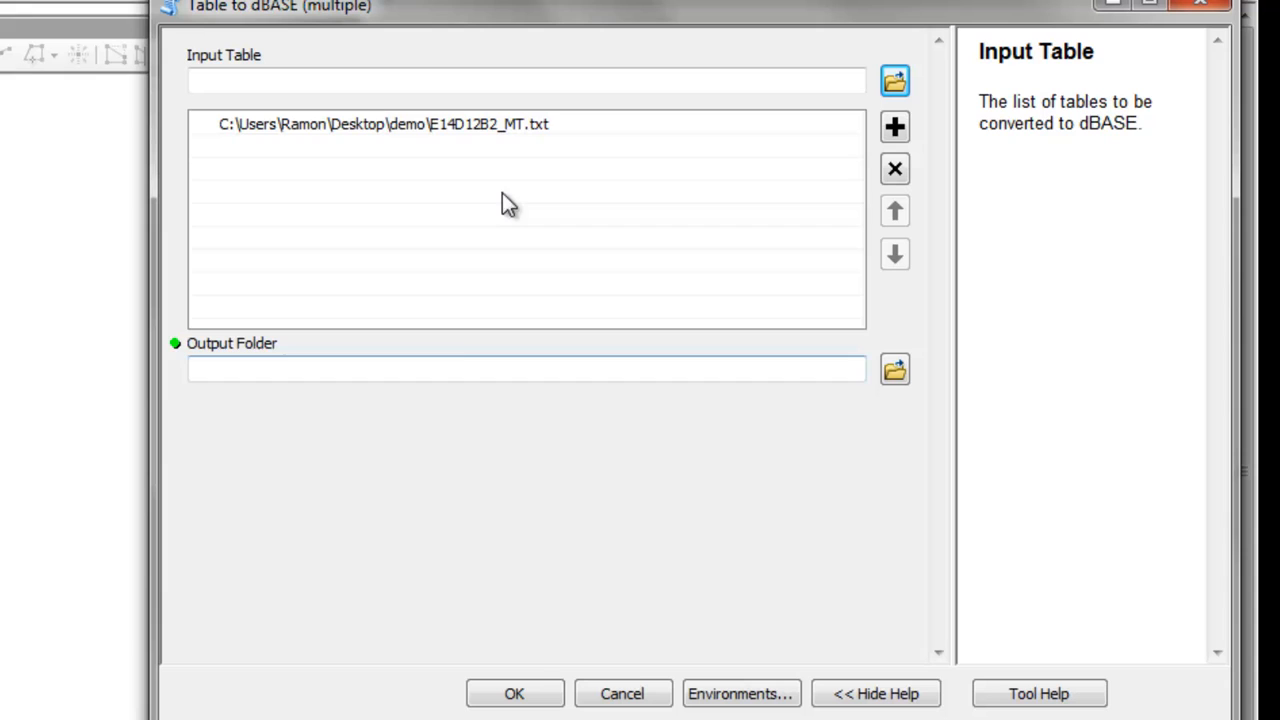
left_click(894, 369)
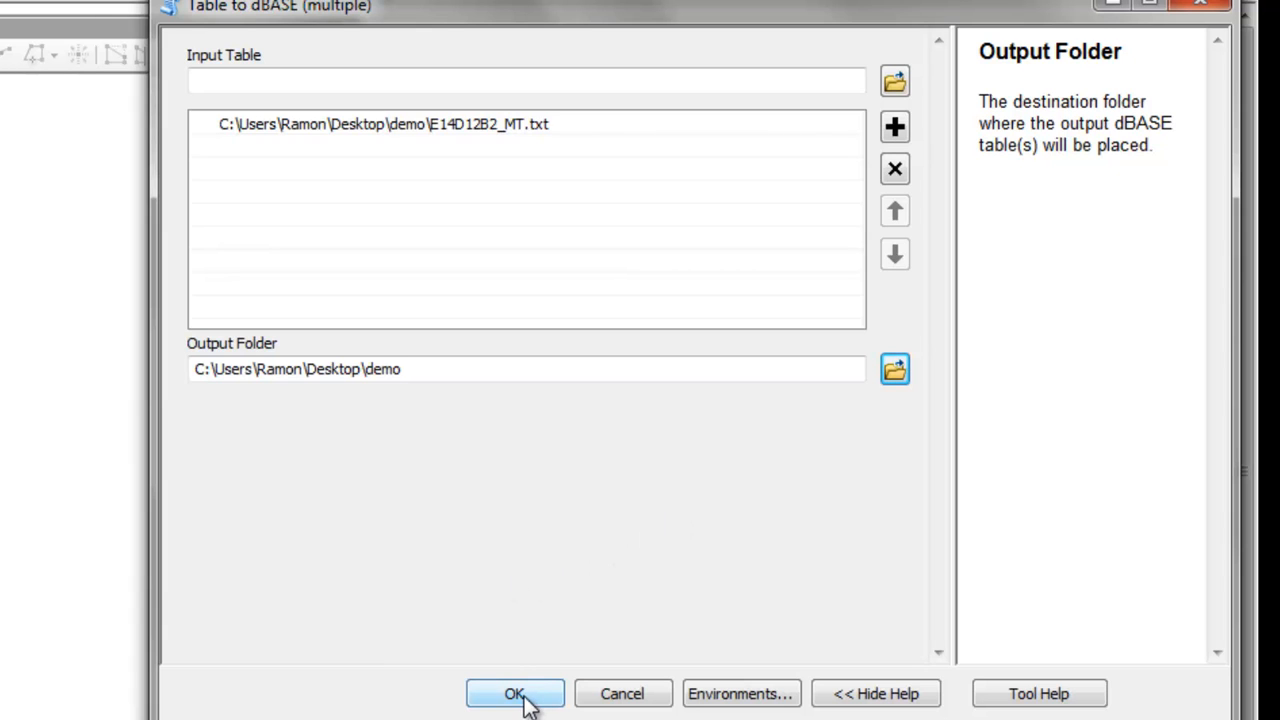
left_click(514, 693)
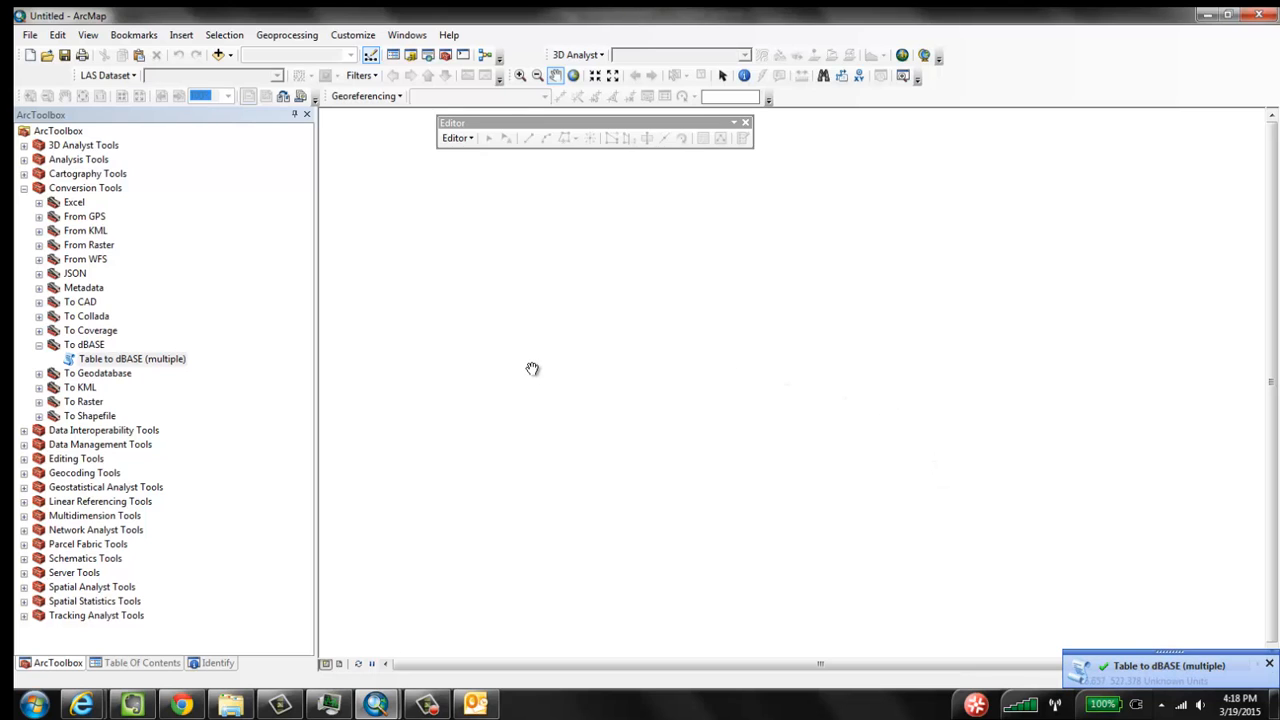
- In Add XY Data, load demo\E14D12B2_MT.dbf and set Field3 as the Z field
left_click(30, 34)
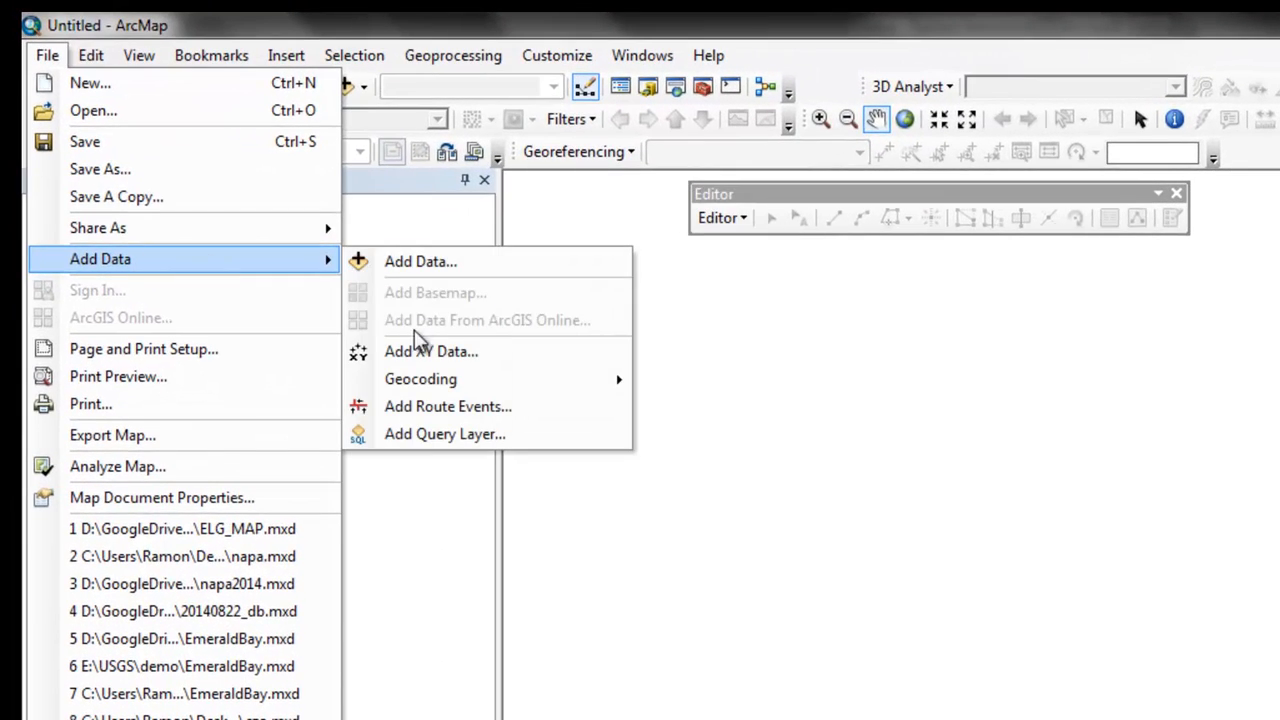
left_click(431, 351)
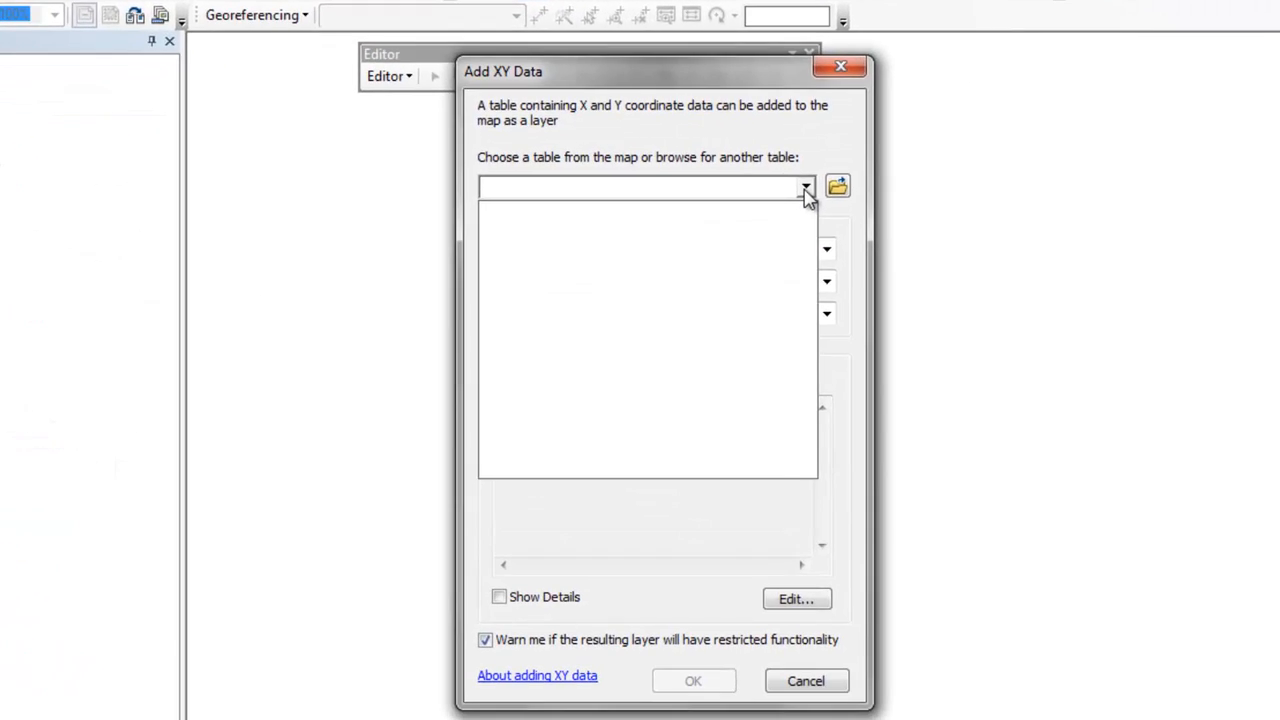
left_click(837, 187)
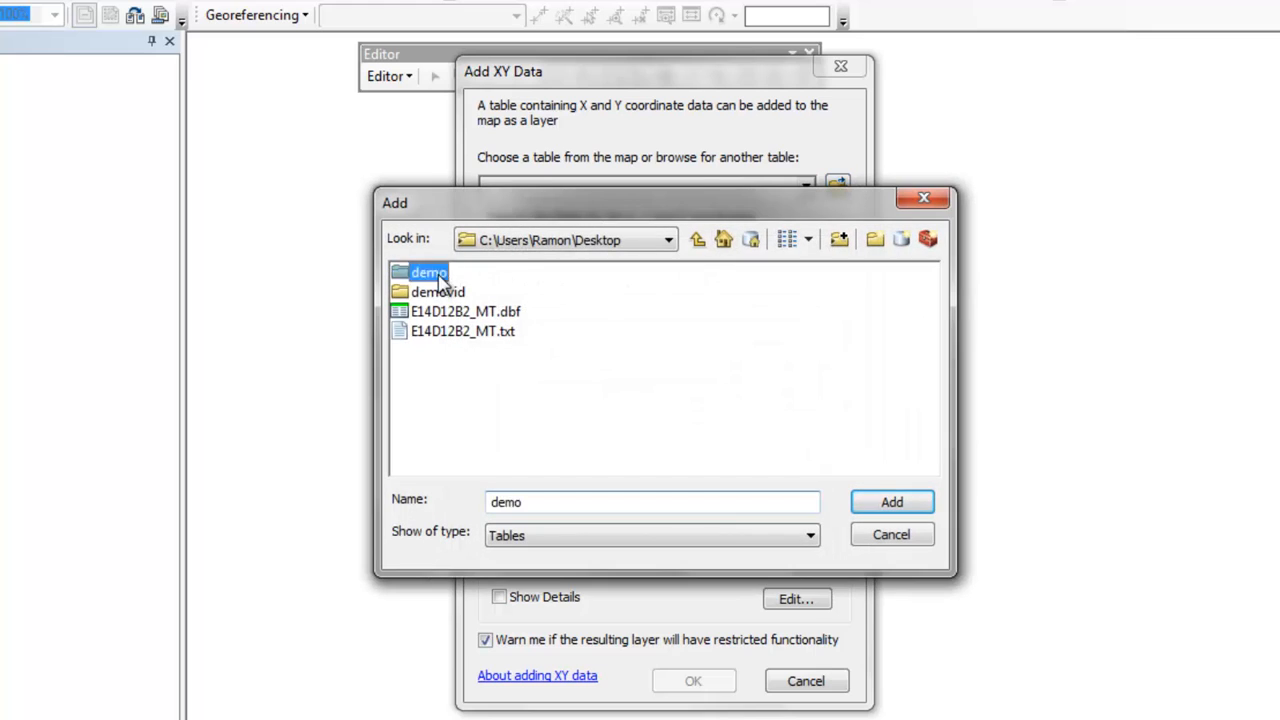
double_click(428, 272)
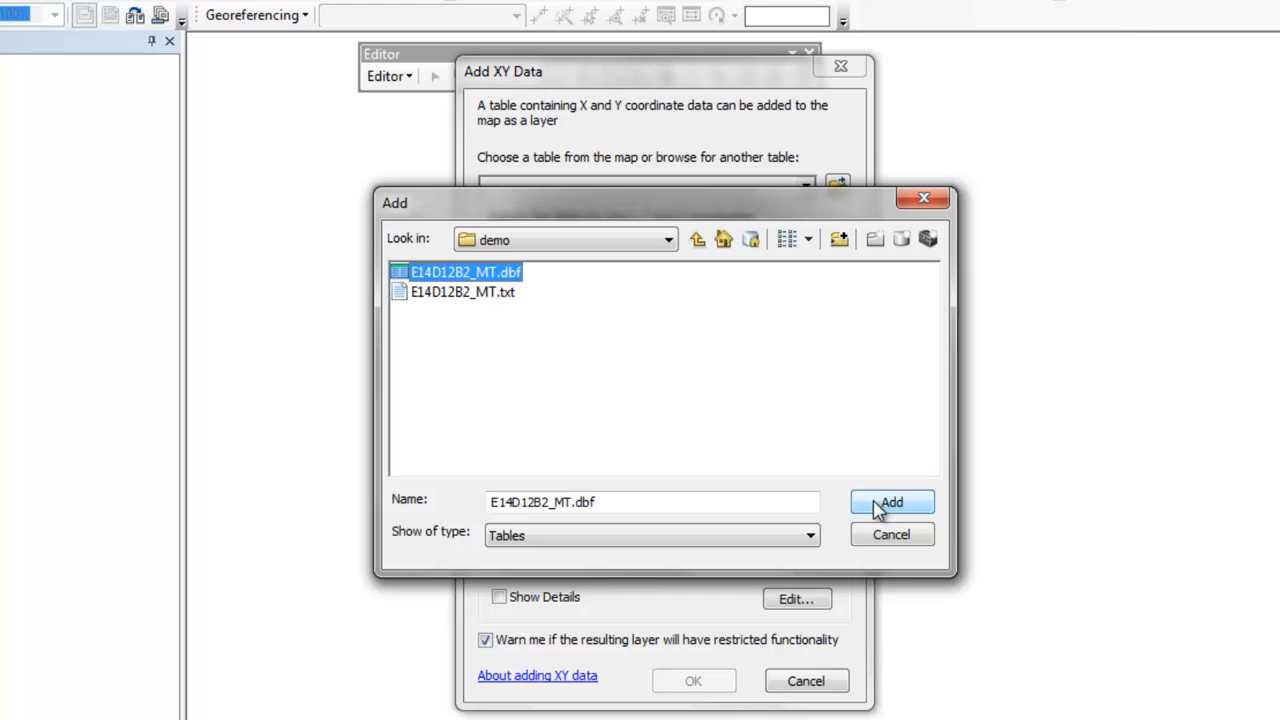
left_click(890, 502)
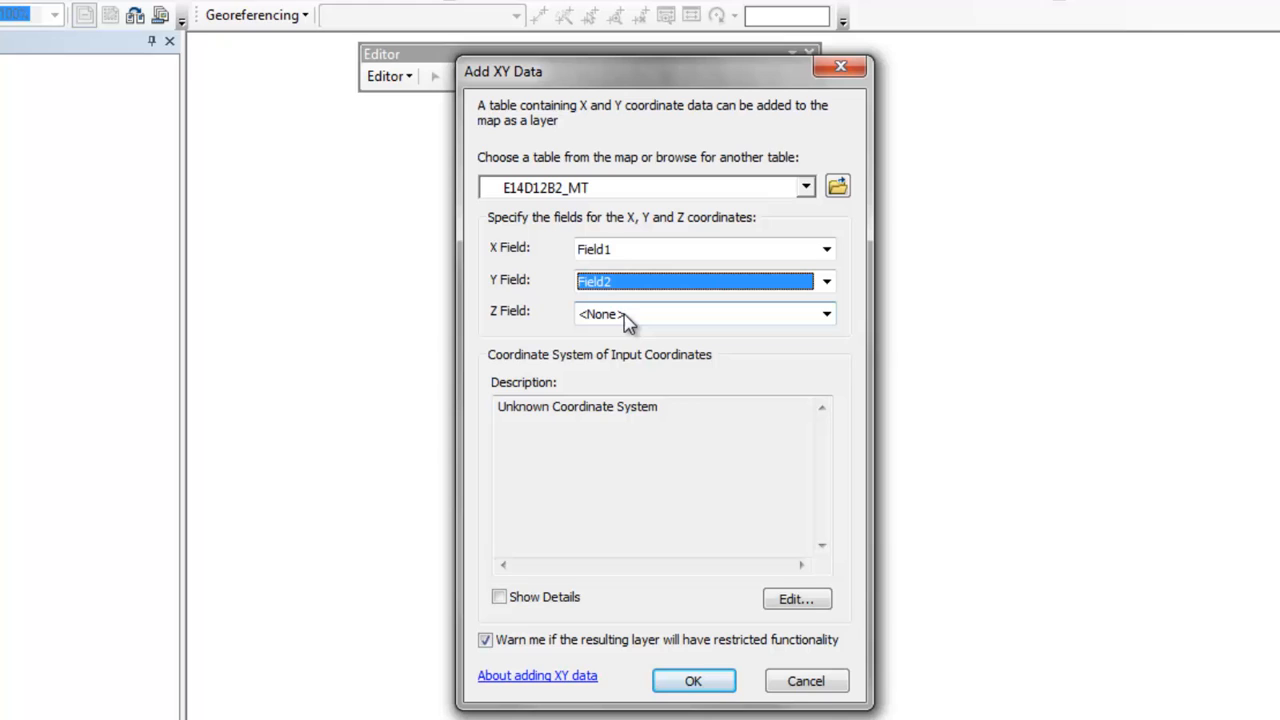
mouse_move(650, 322)
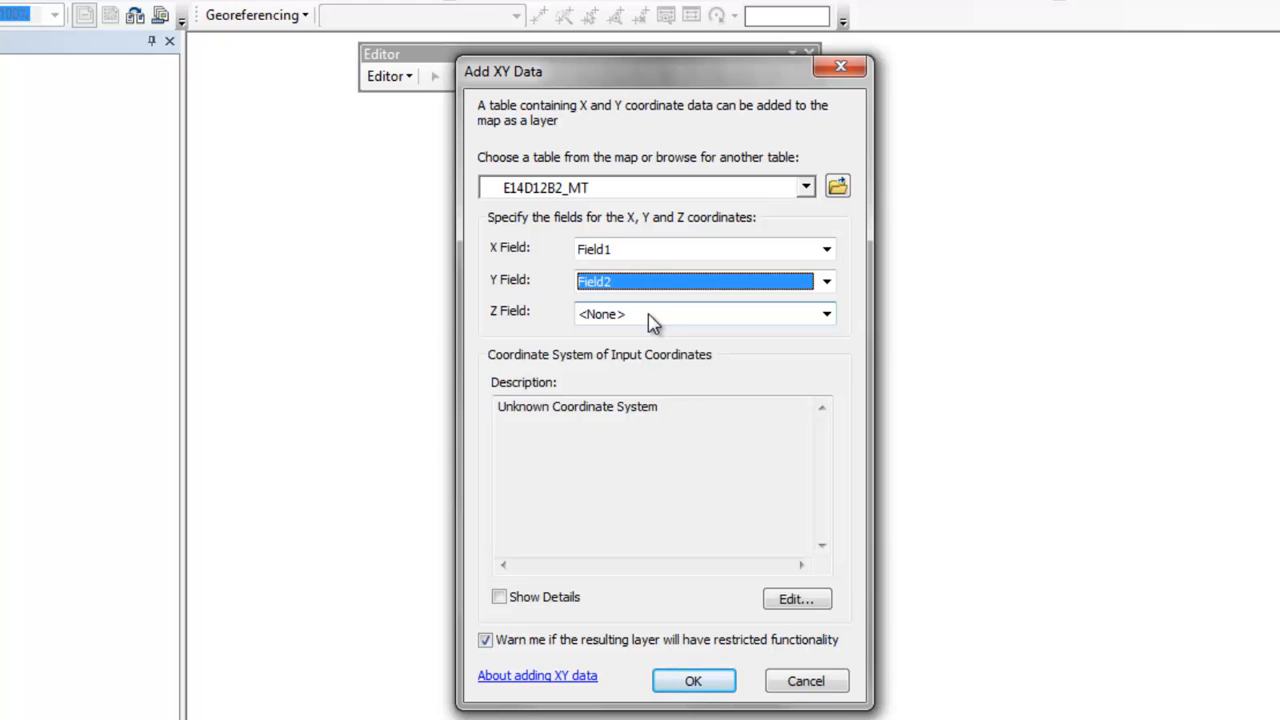
left_click(826, 313)
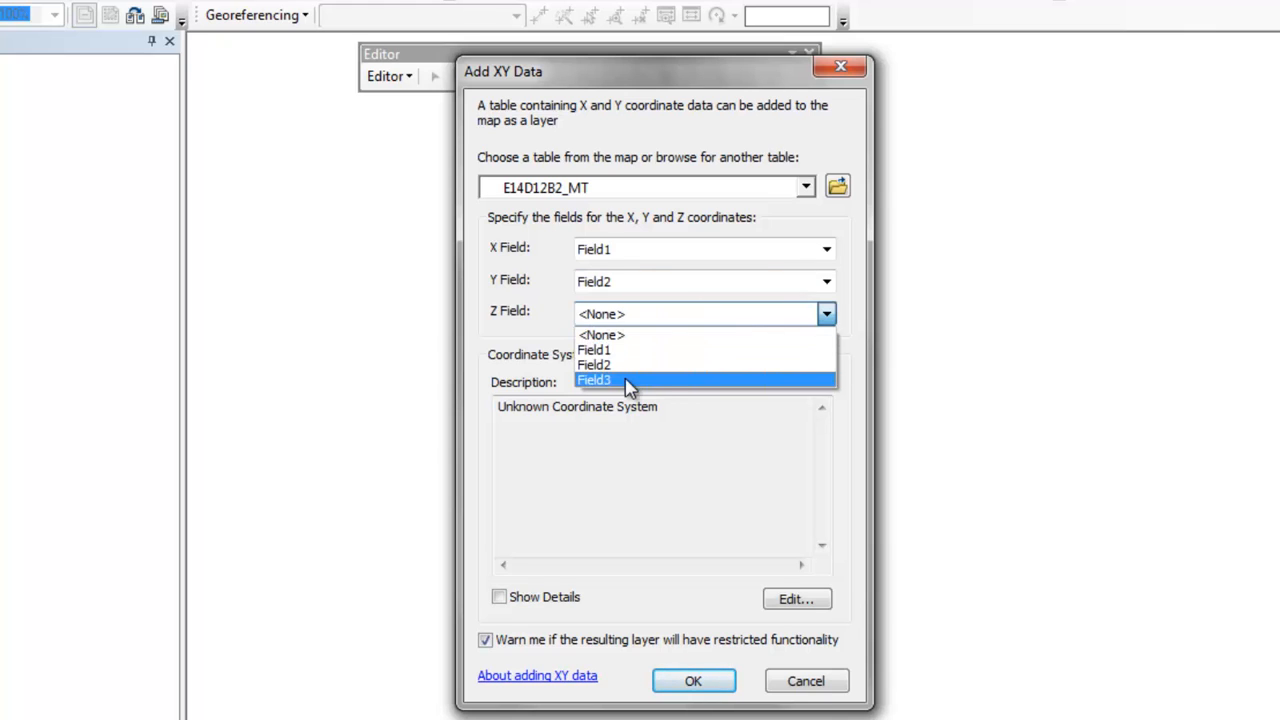
left_click(594, 380)
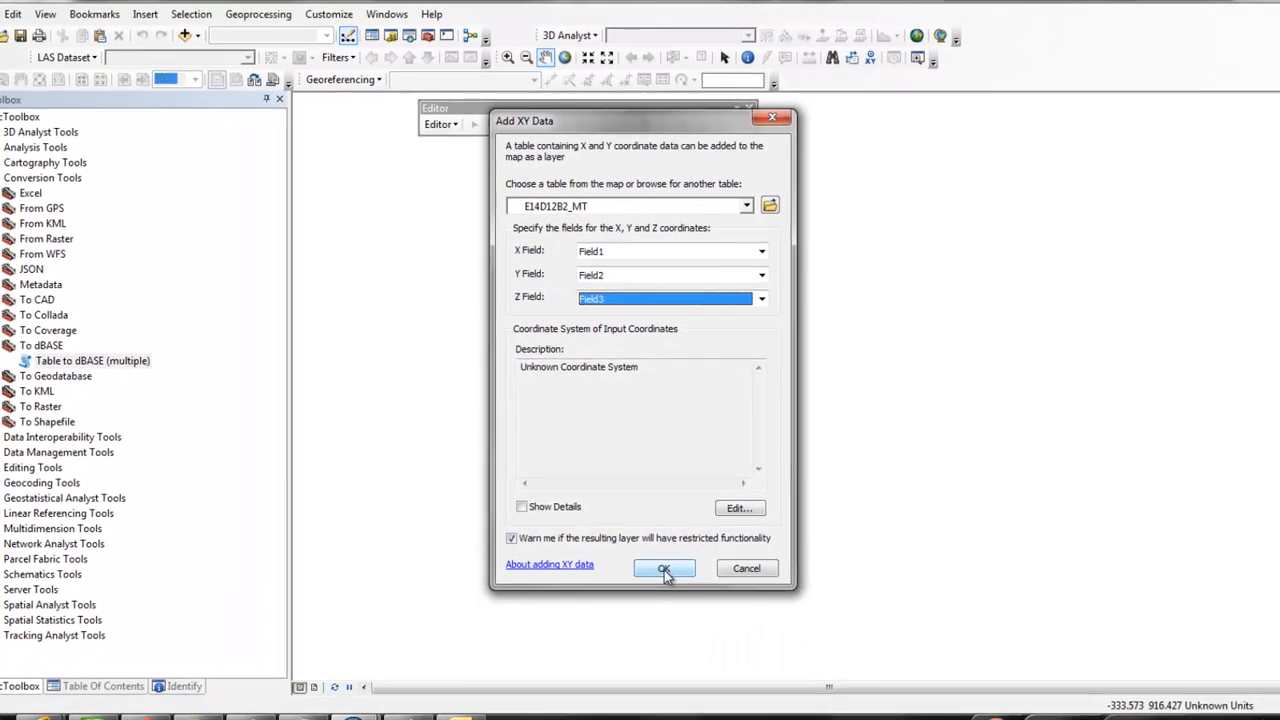
- Create the E14D12B2_MT Events point layer and view it in the layer list
left_click(664, 568)
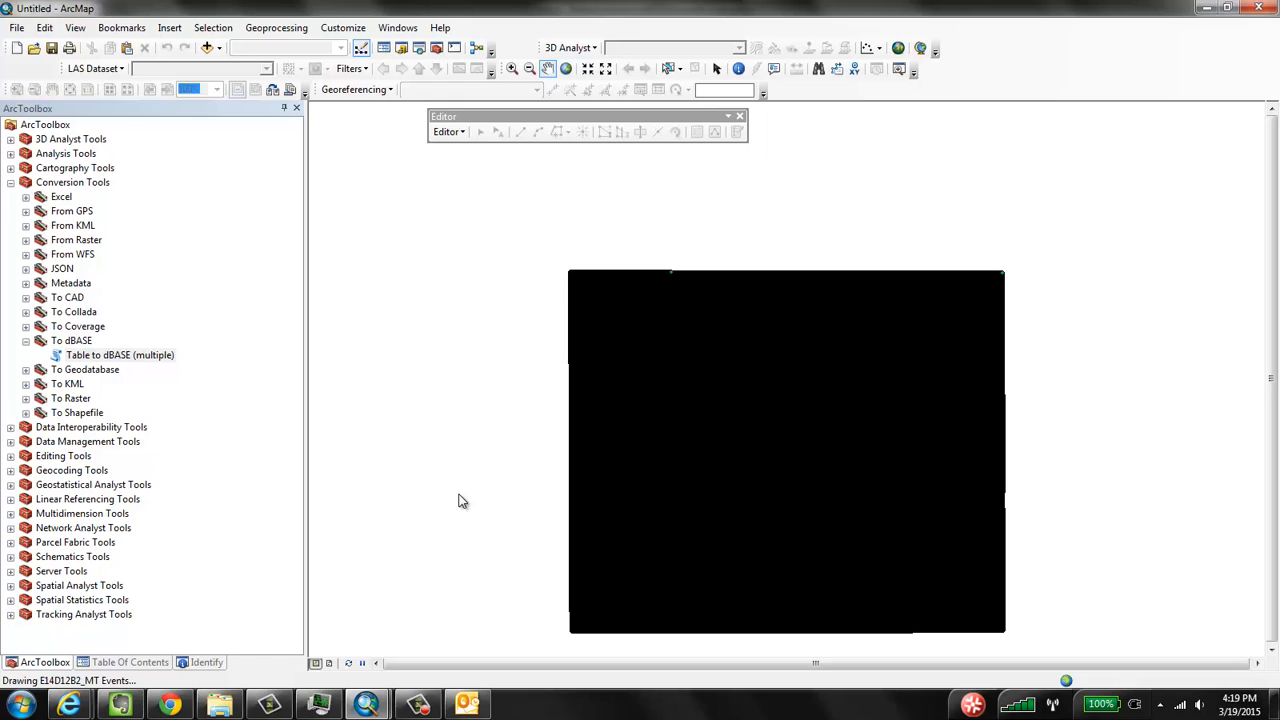
left_click(129, 662)
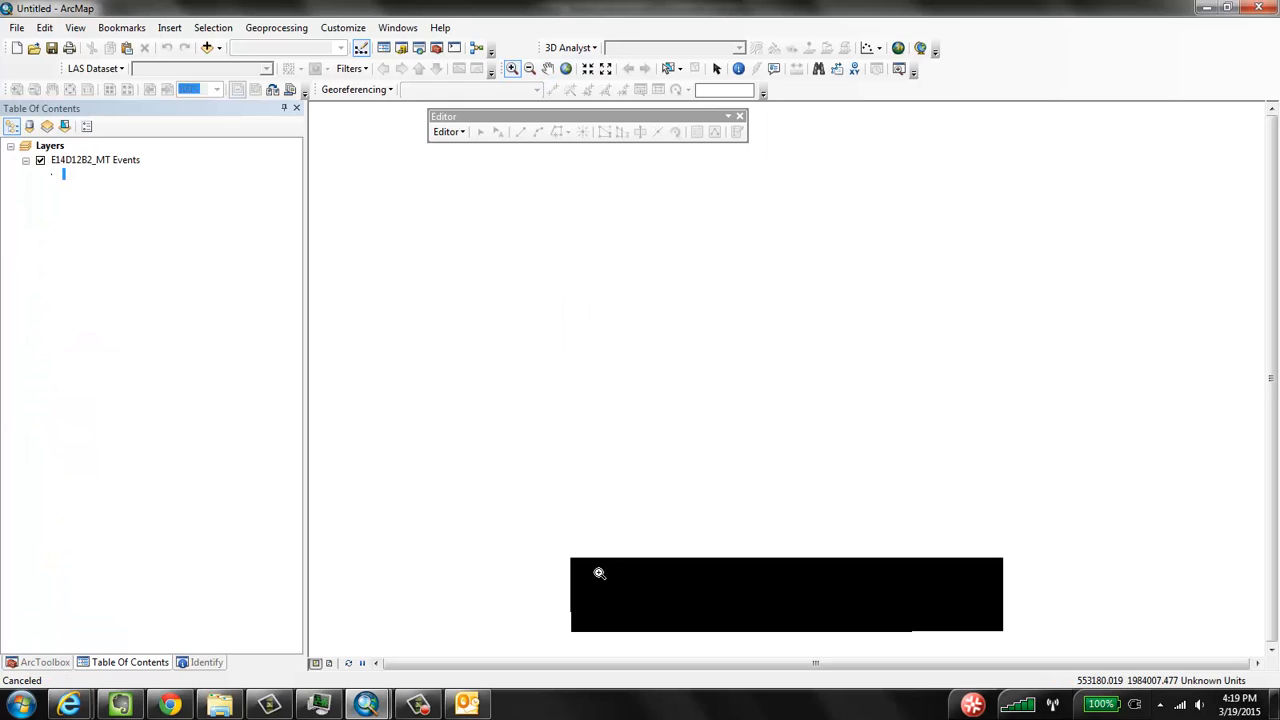
mouse_move(608, 577)
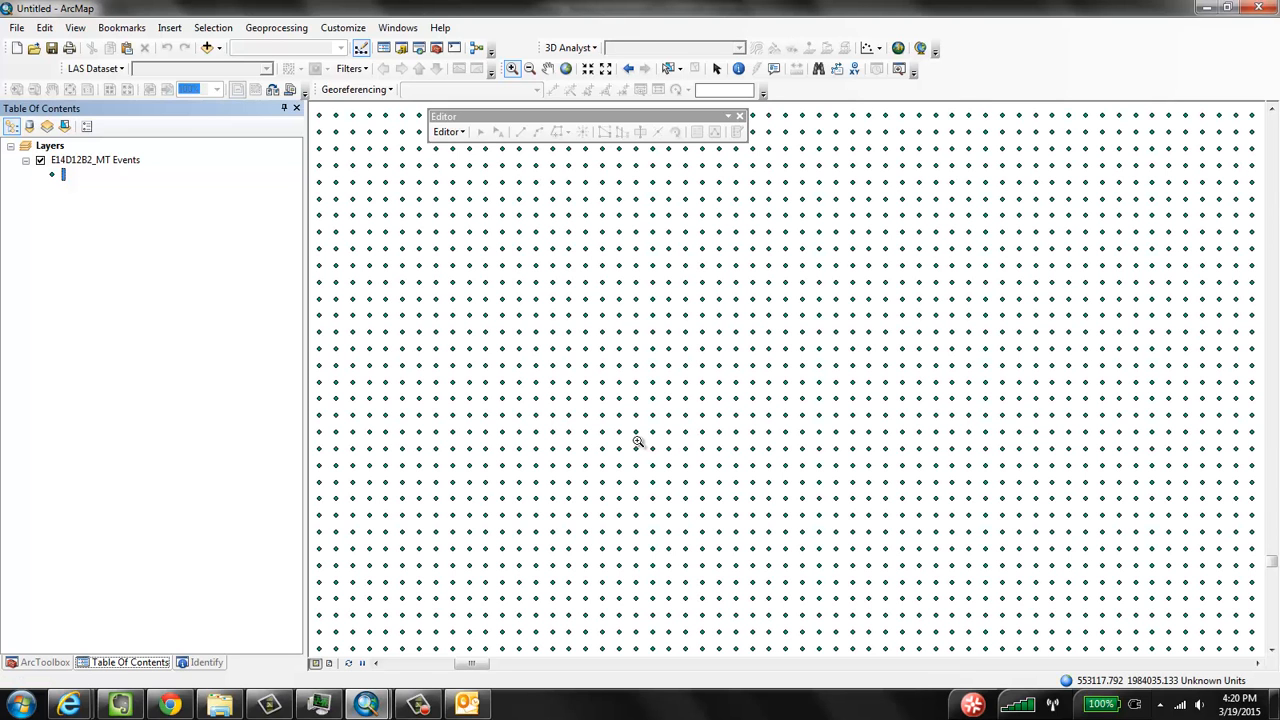
mouse_move(580, 328)
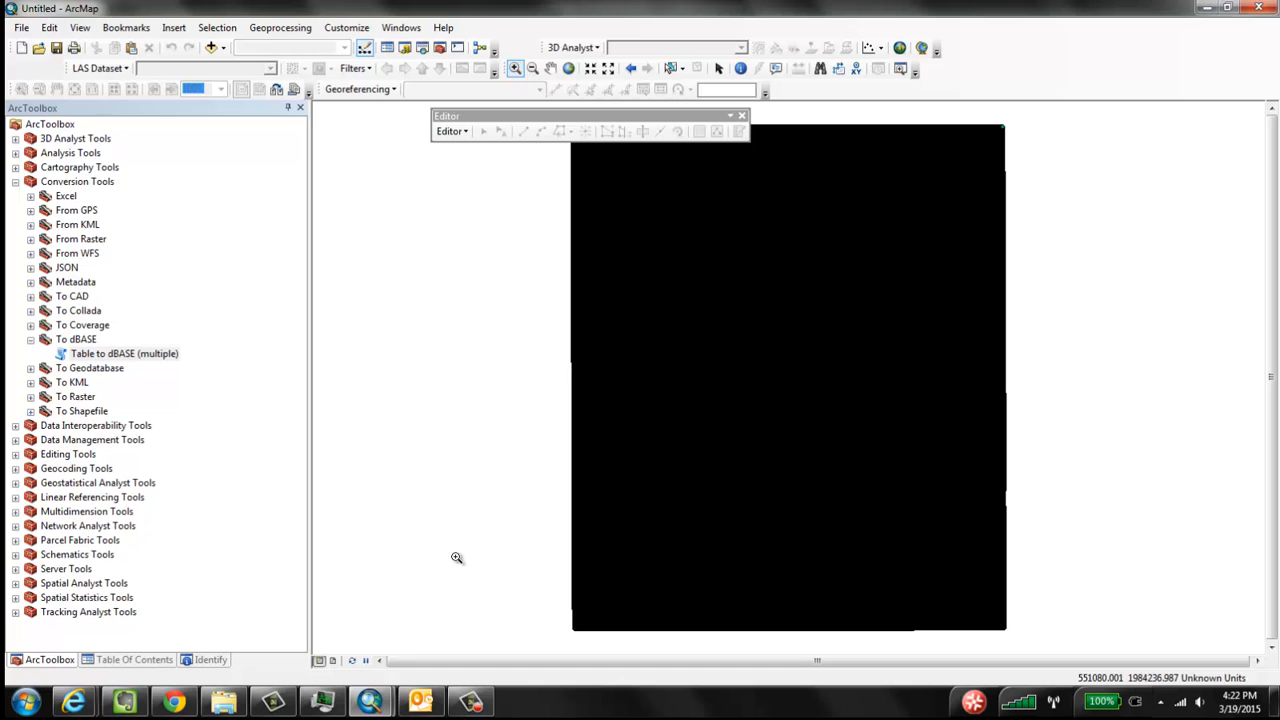
- Set up Point to Raster with Field3 values and output saved in the demo folder
left_click(31, 396)
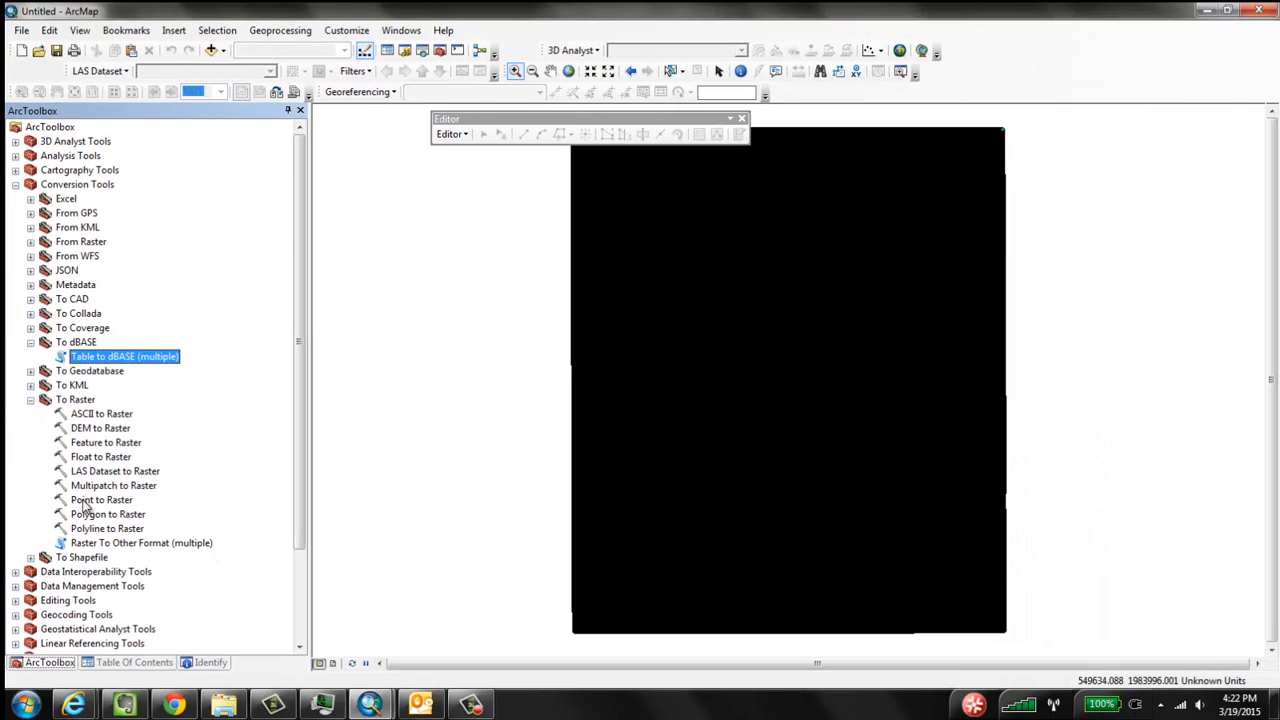
double_click(101, 499)
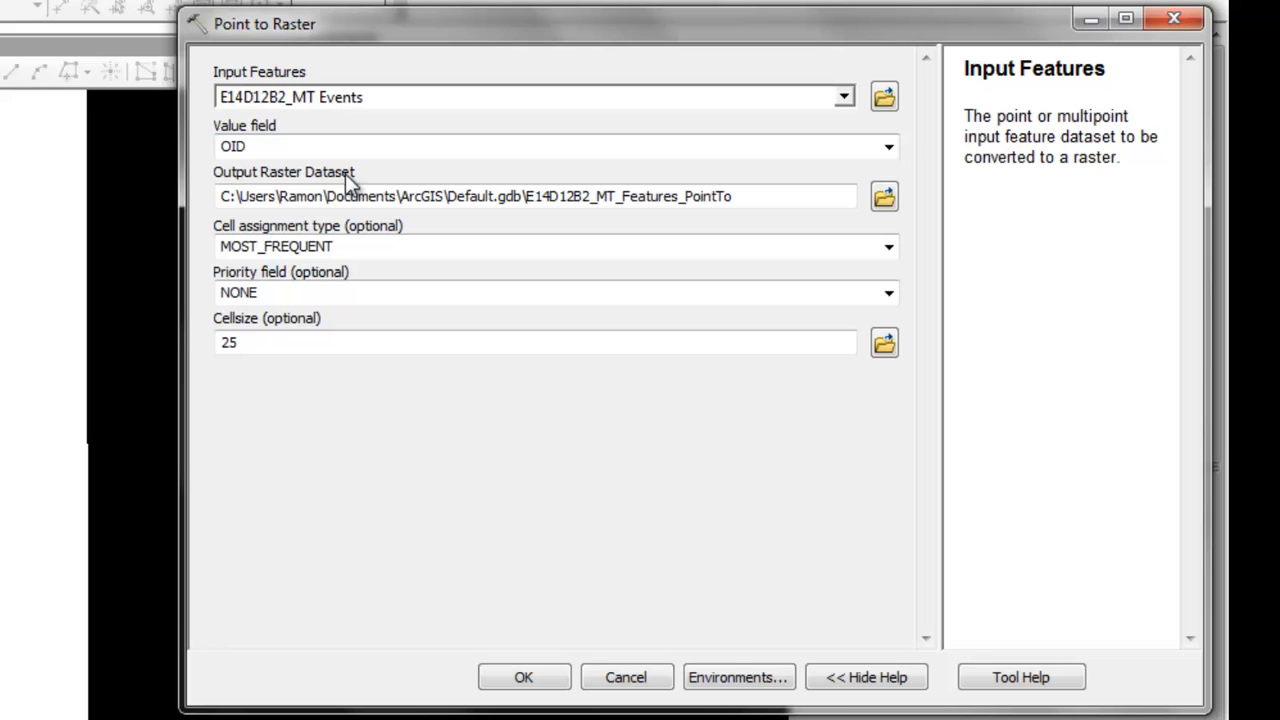
left_click(888, 146)
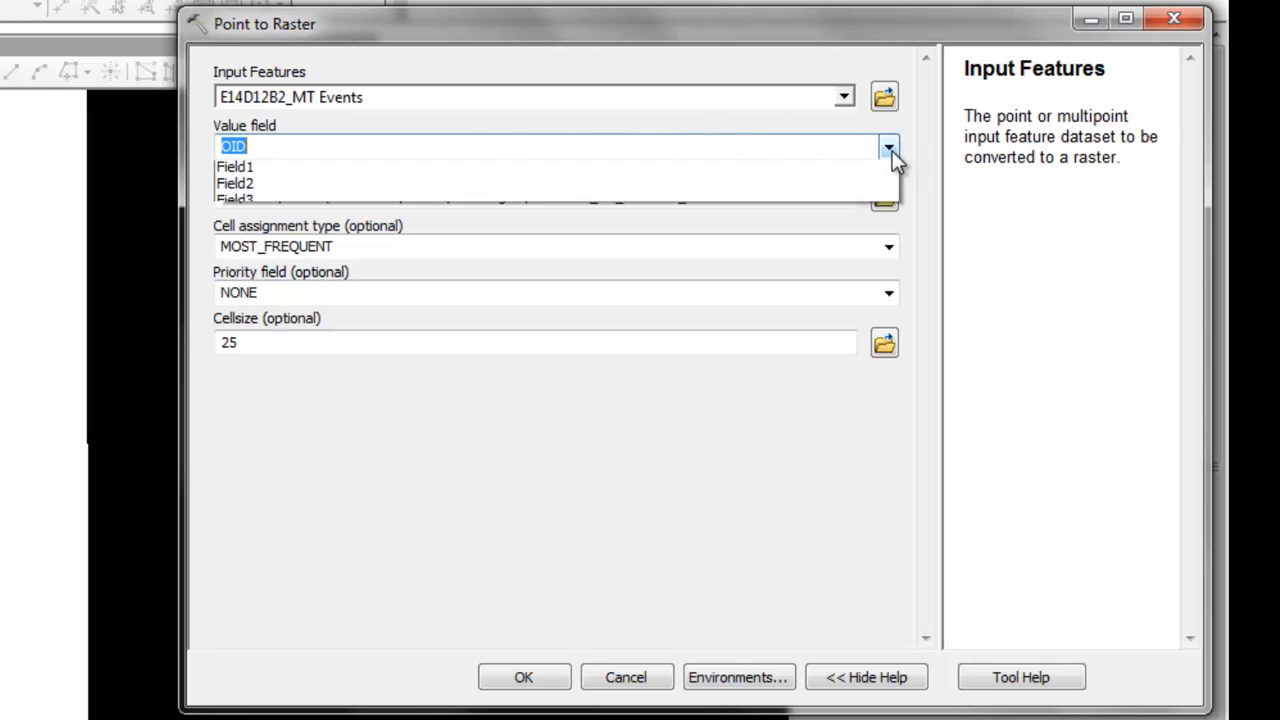
left_click(235, 198)
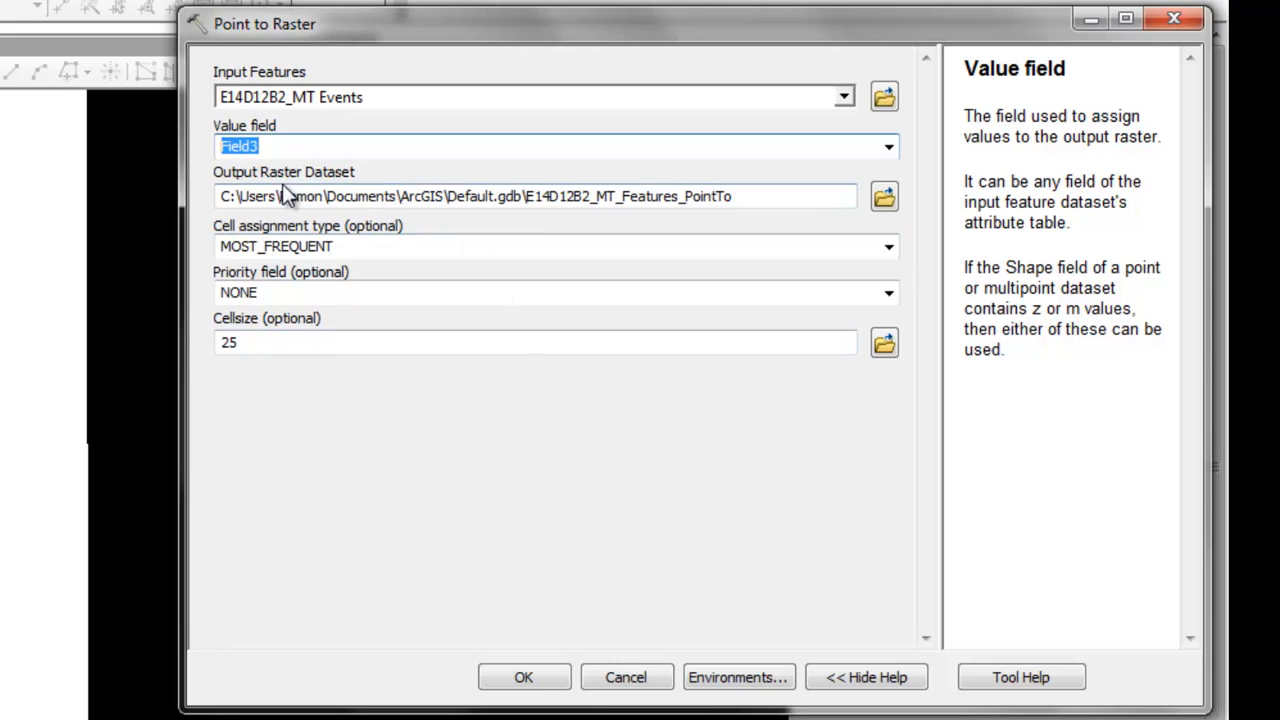
mouse_move(883, 196)
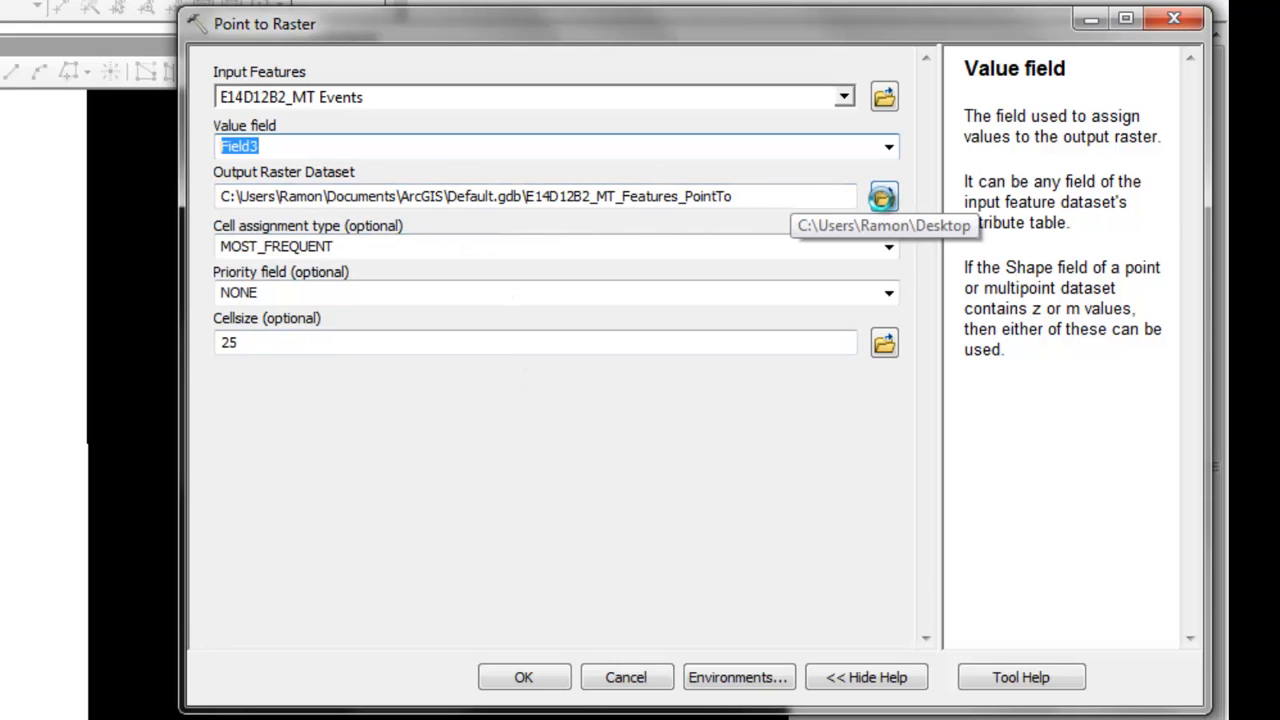
left_click(882, 196)
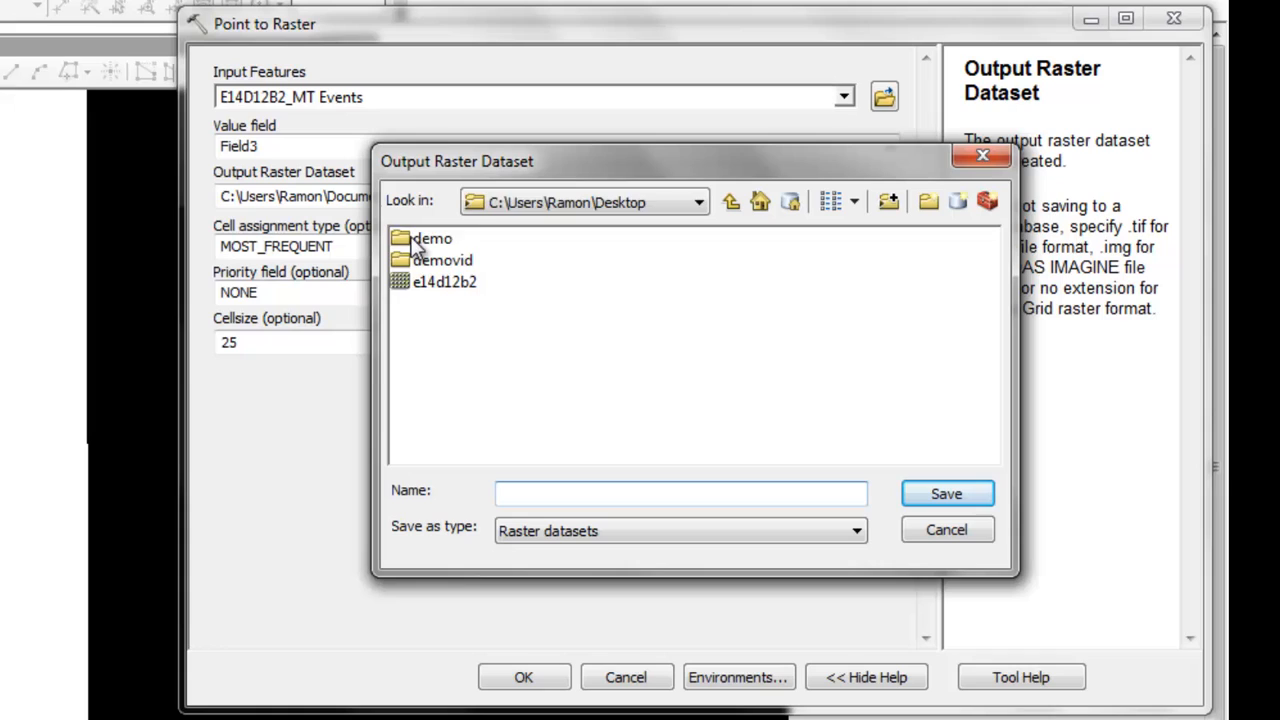
double_click(432, 238)
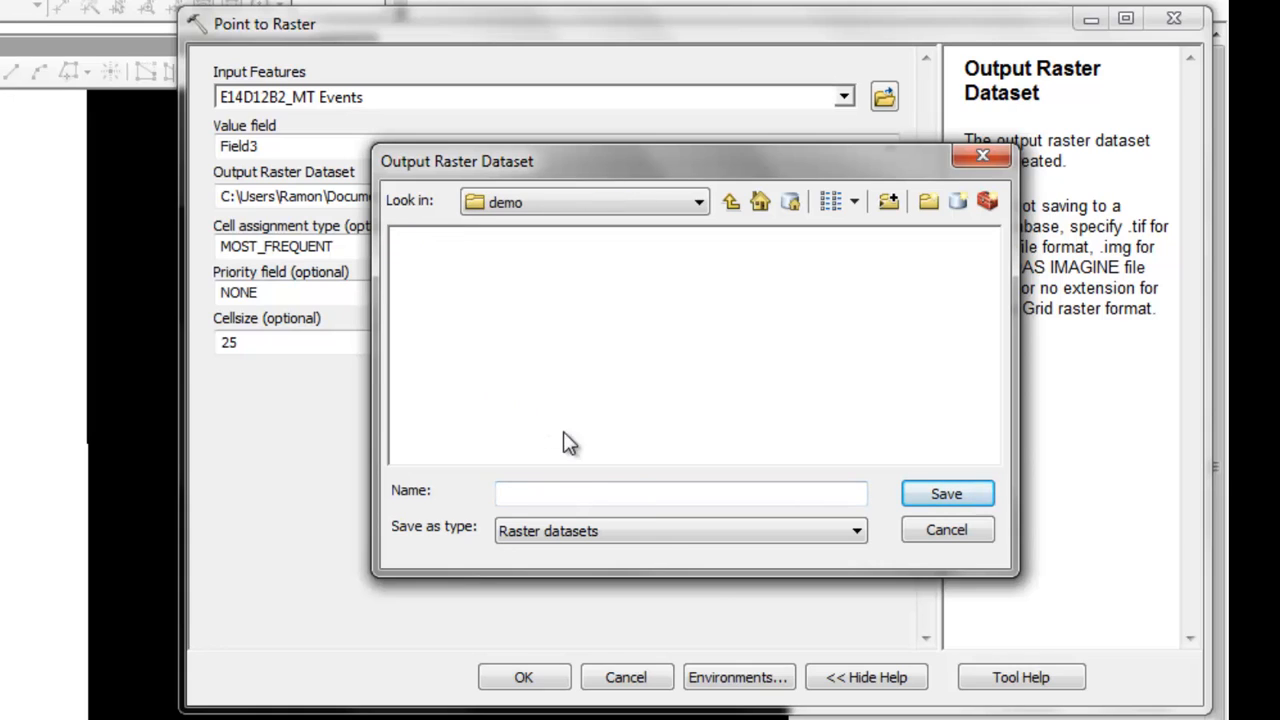
left_click(680, 492)
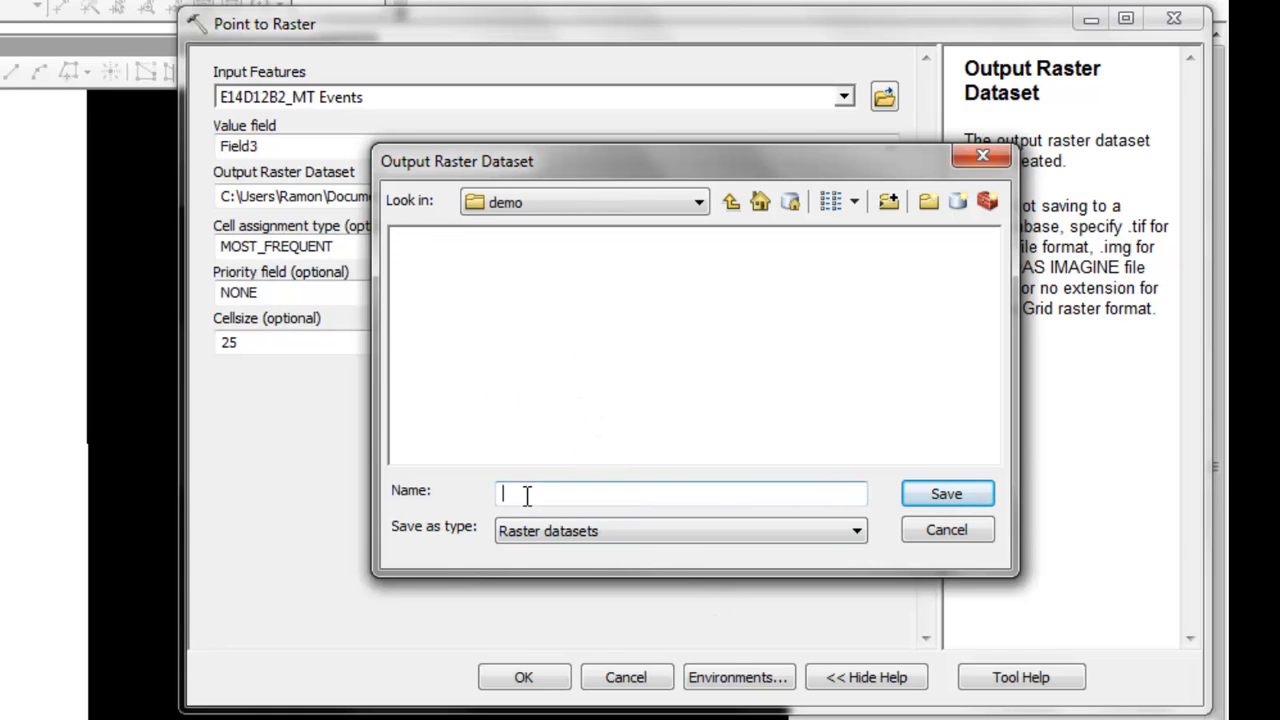
left_click(945, 493)
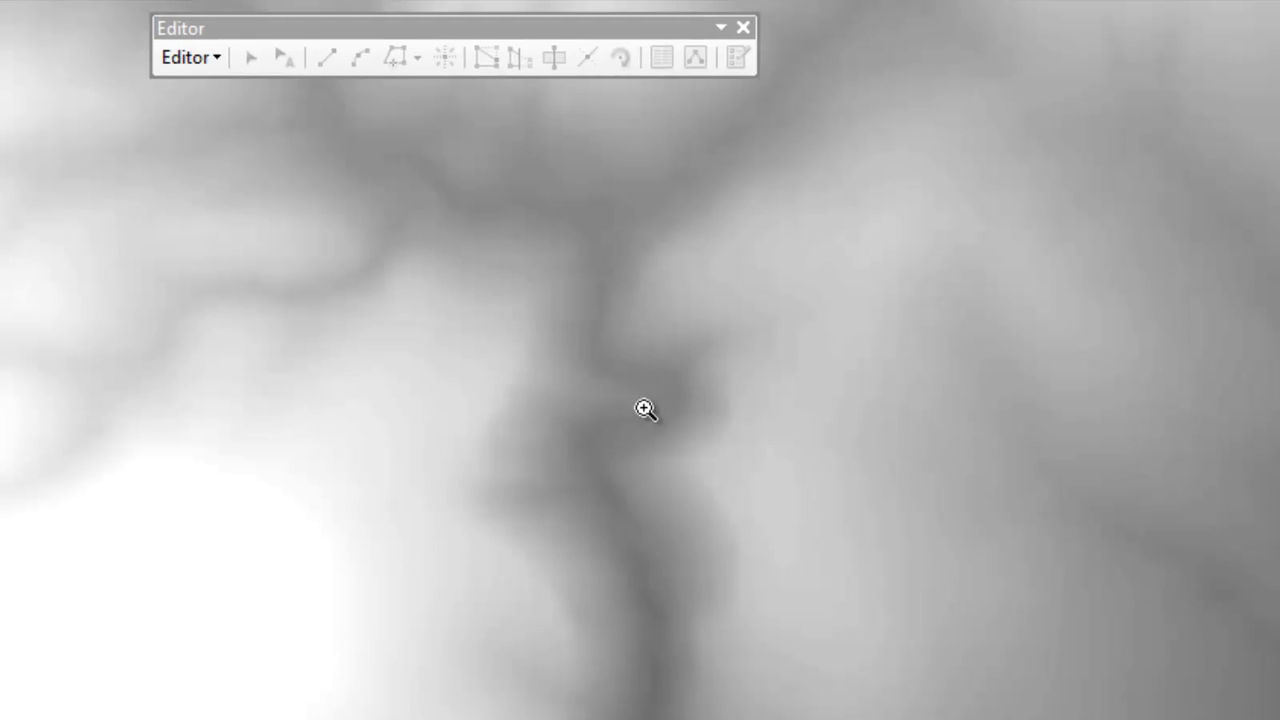
mouse_move(518, 385)
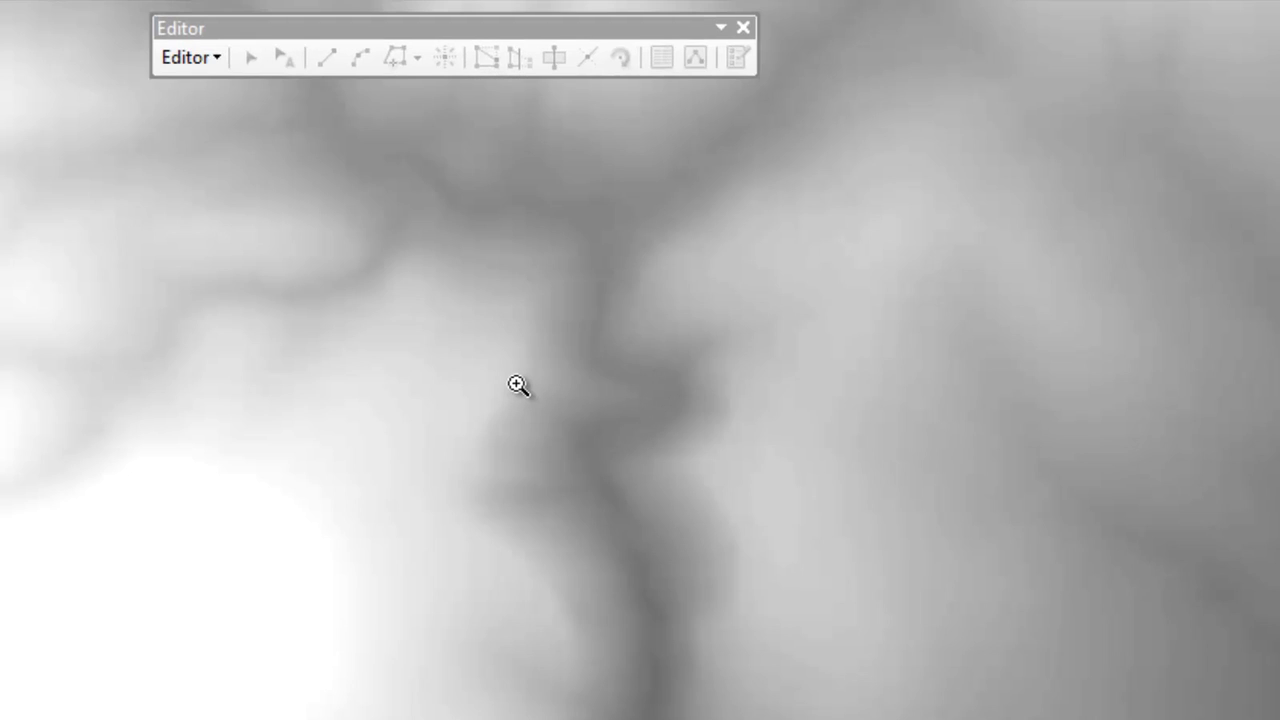